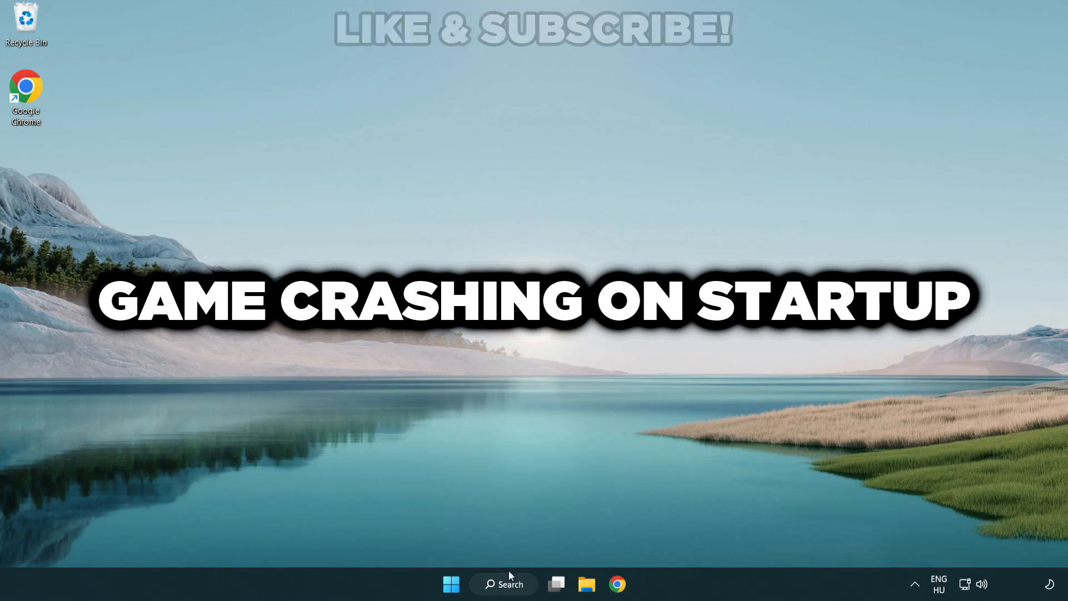
Search Windows for 'device manager'
left_click(504, 584)
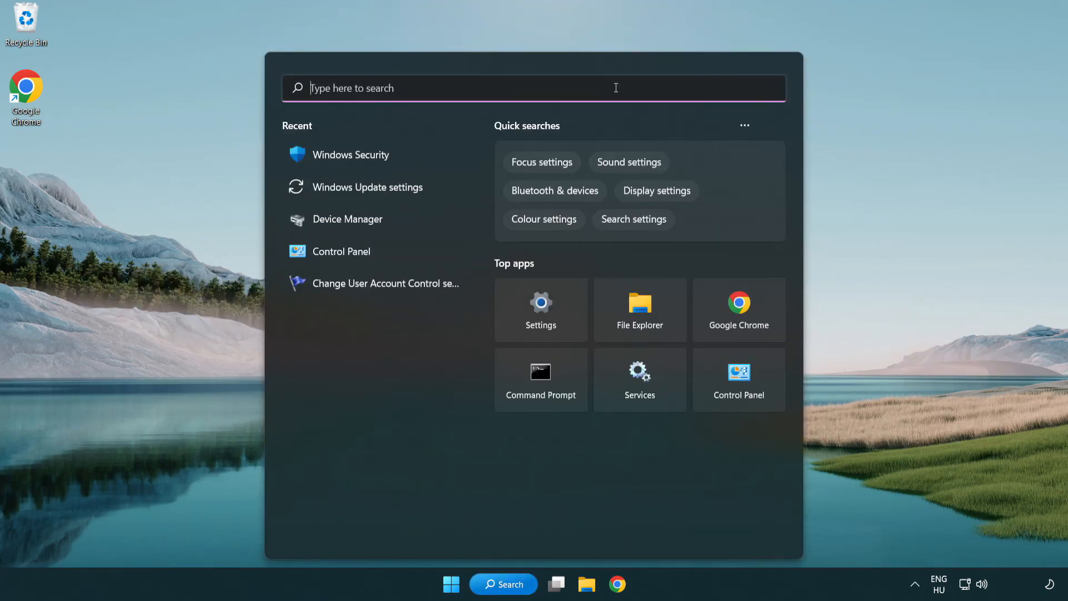
type("device manager")
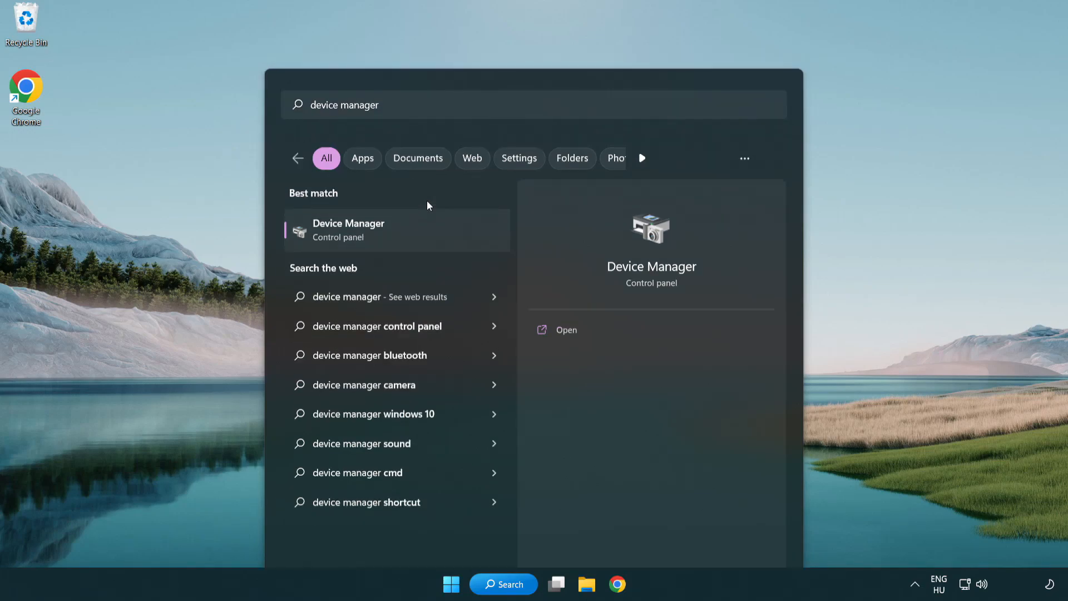
Open Device Manager and start a driver update for the VMware SVGA 3D display adapter
left_click(349, 230)
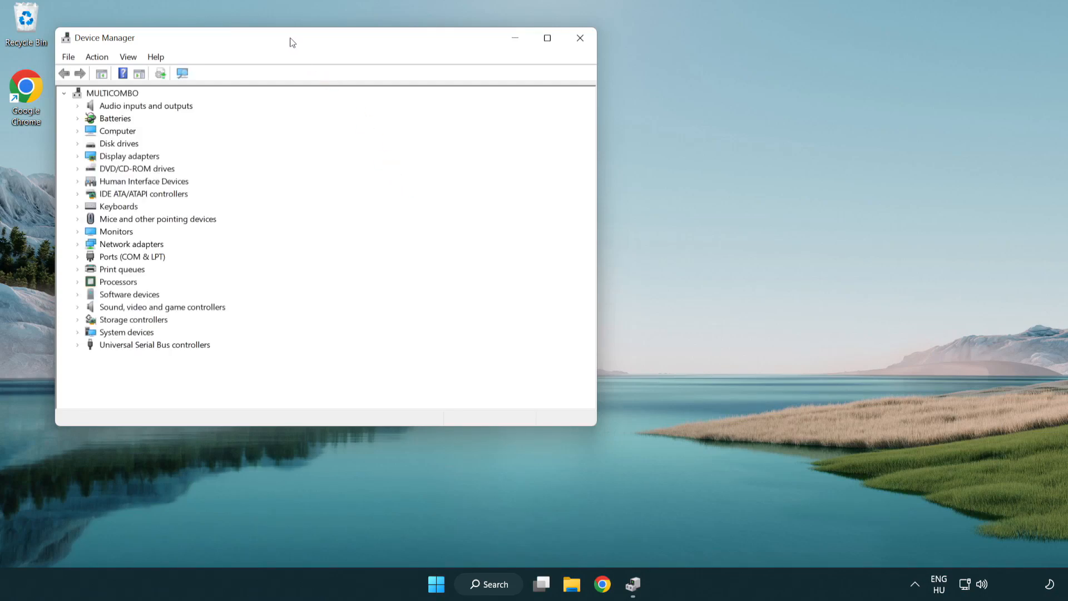
left_click_drag(291, 42, 503, 103)
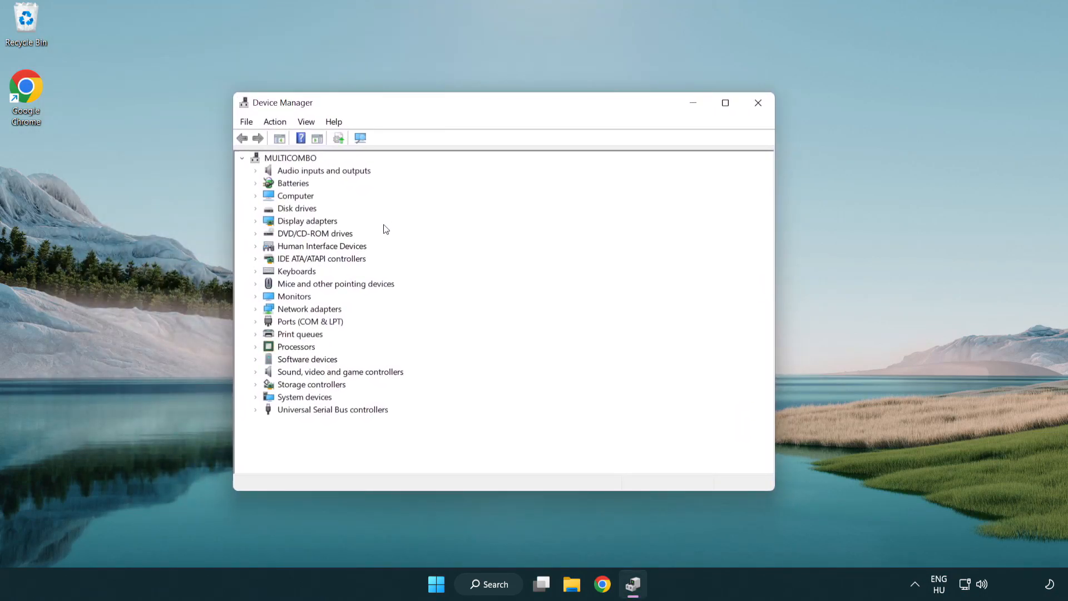
left_click(306, 220)
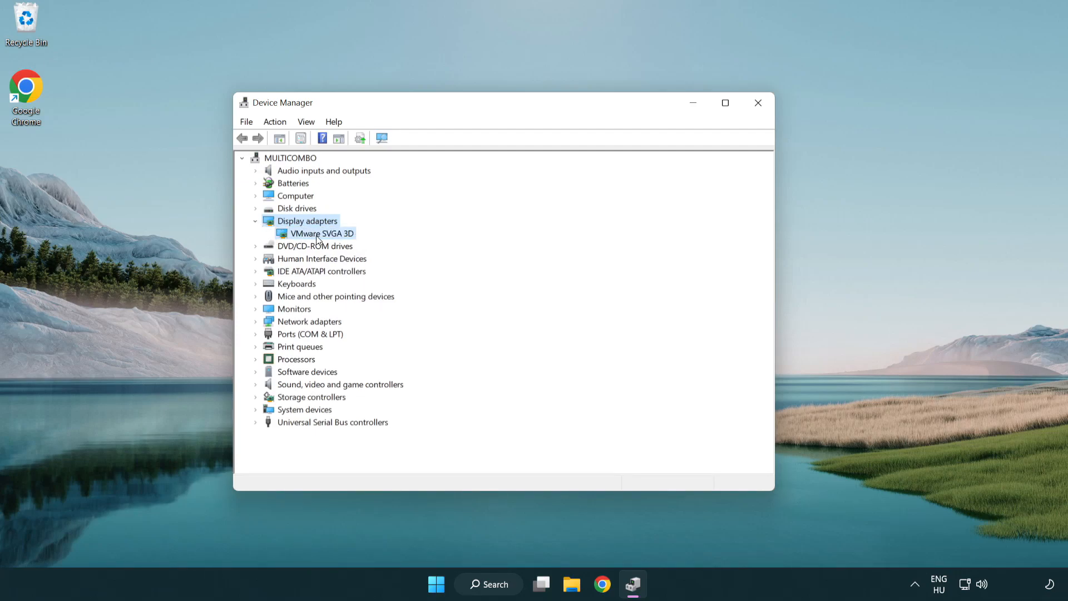
left_click(318, 233)
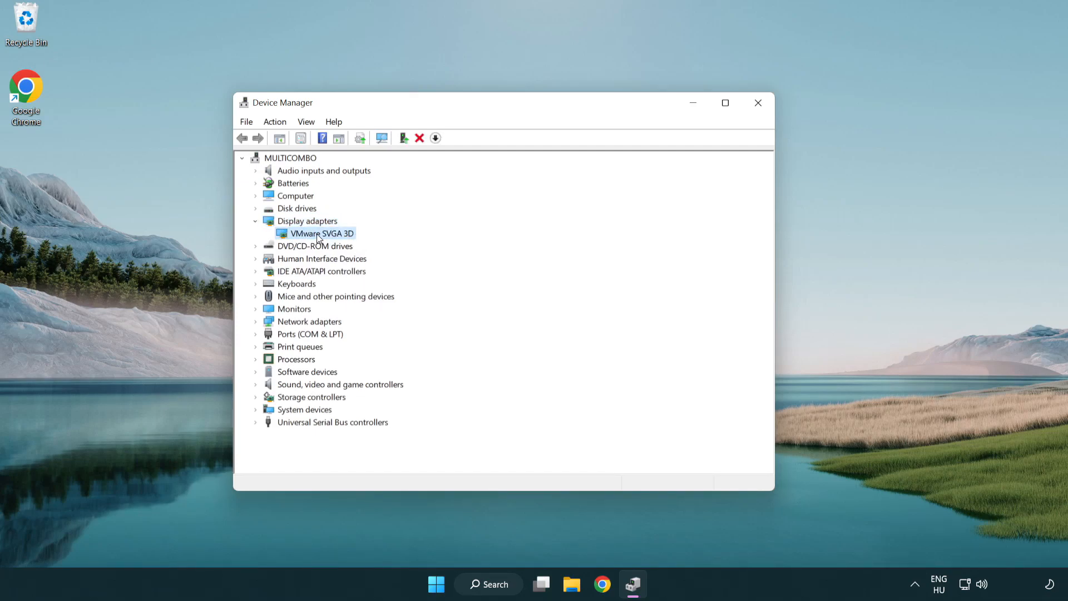
right_click(321, 233)
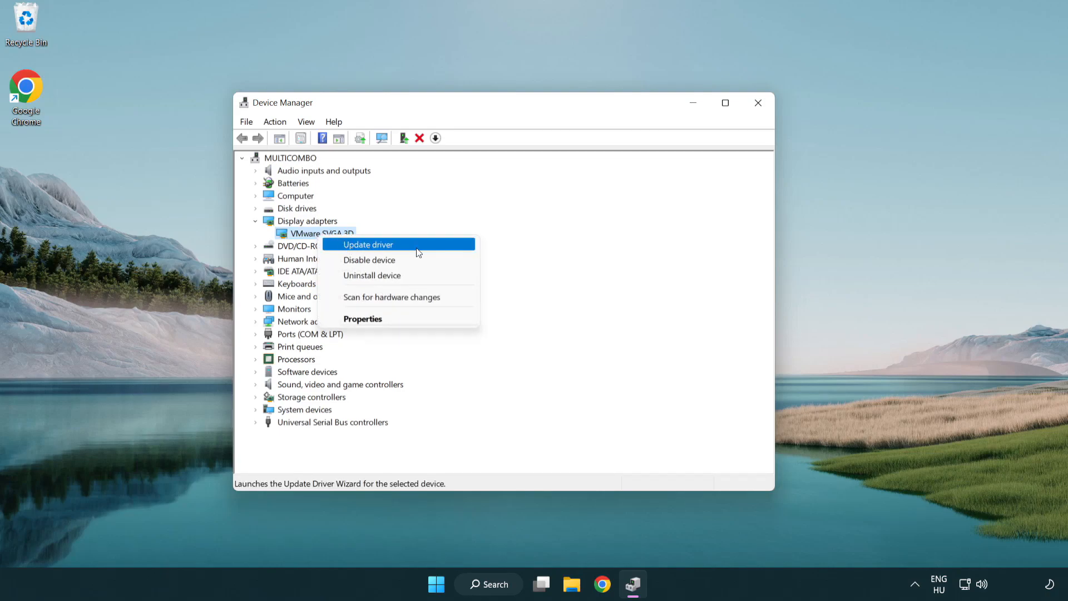
left_click(368, 244)
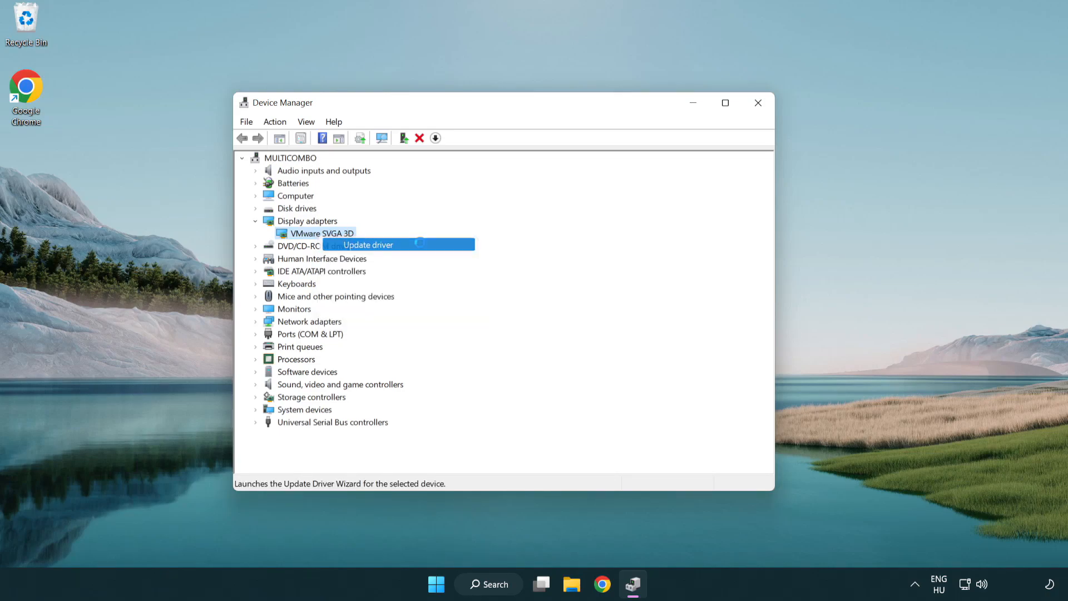
Auto-search drivers for VMware SVGA 3D, confirm it's already best, and close Device Manager
left_click(368, 245)
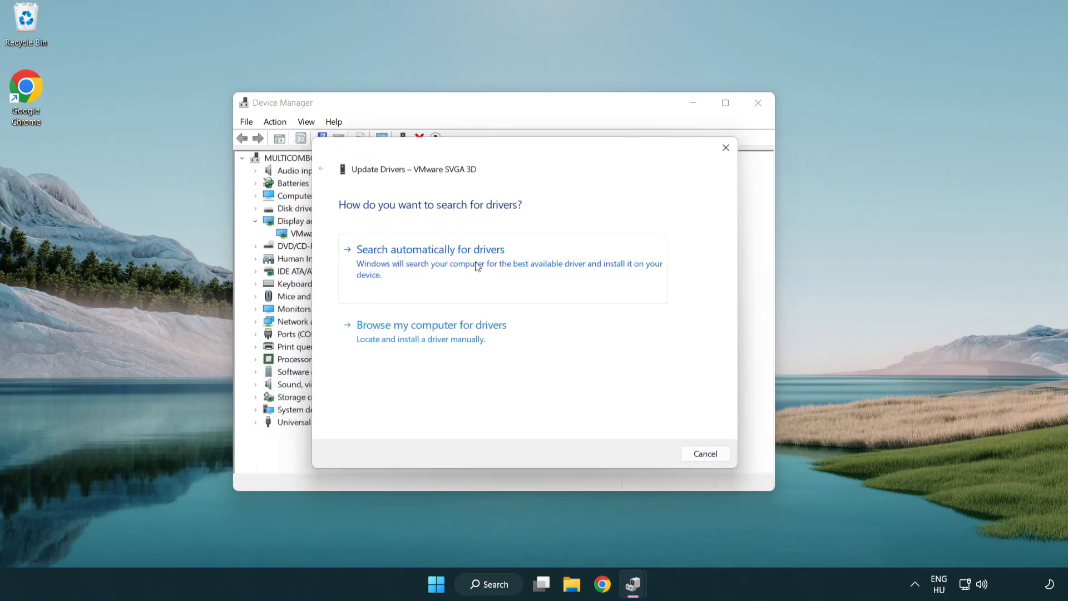
left_click(431, 248)
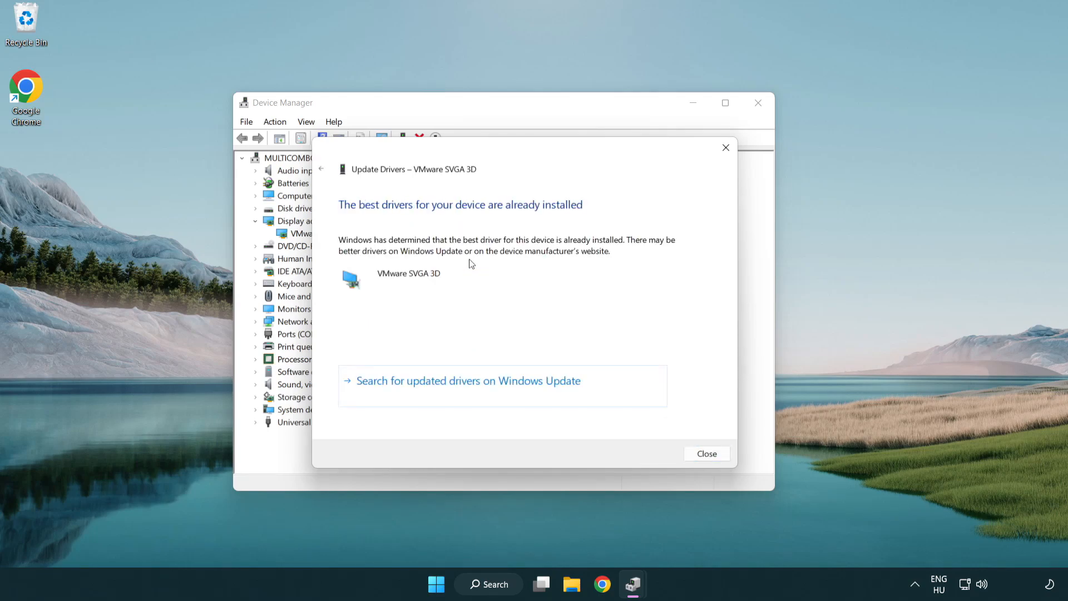
mouse_move(368, 216)
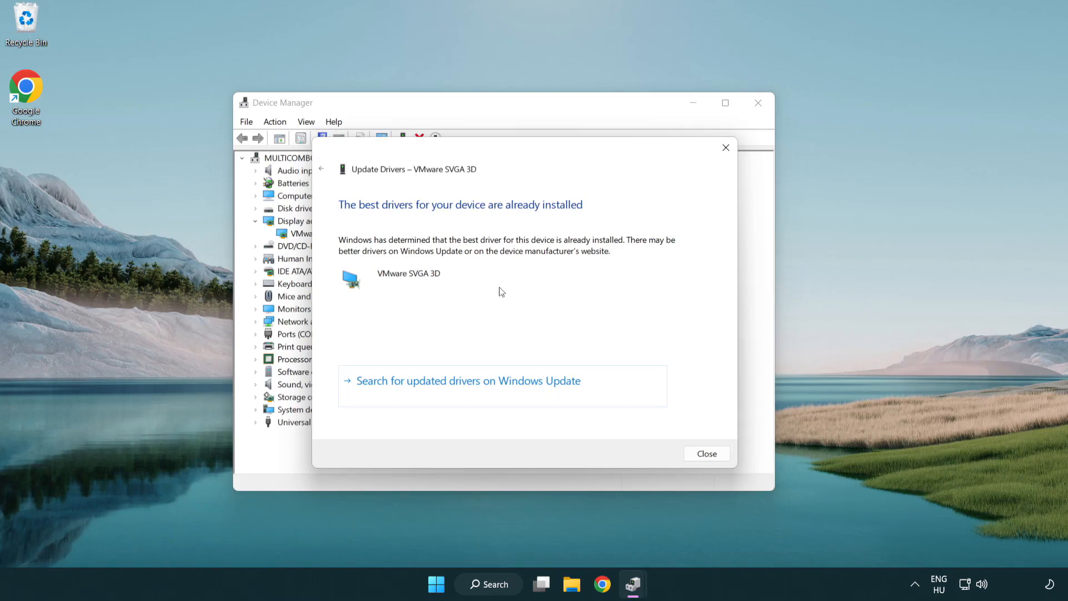
mouse_move(707, 452)
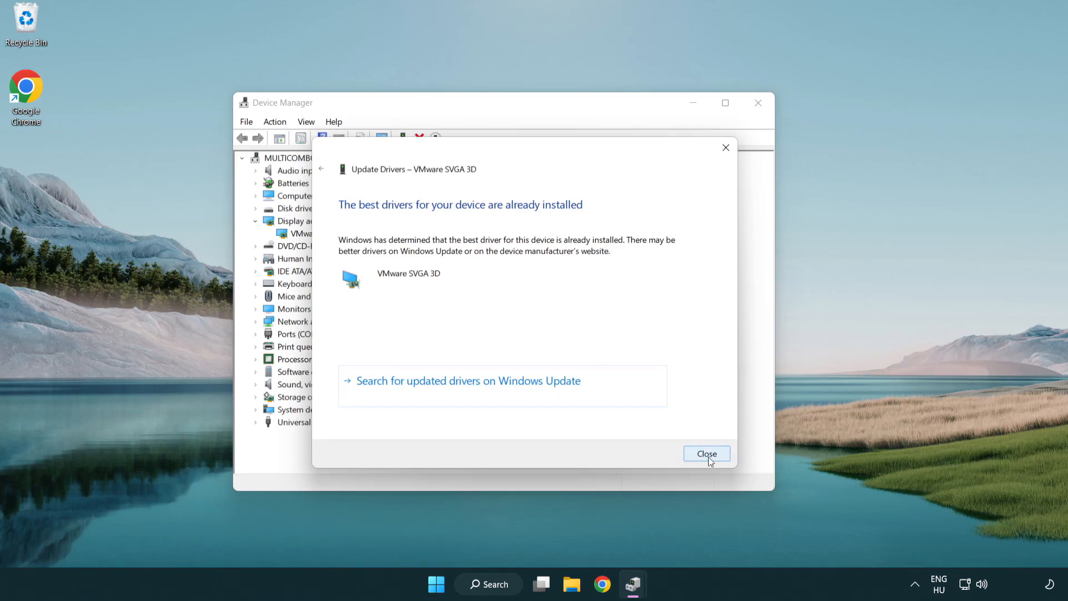
left_click(707, 454)
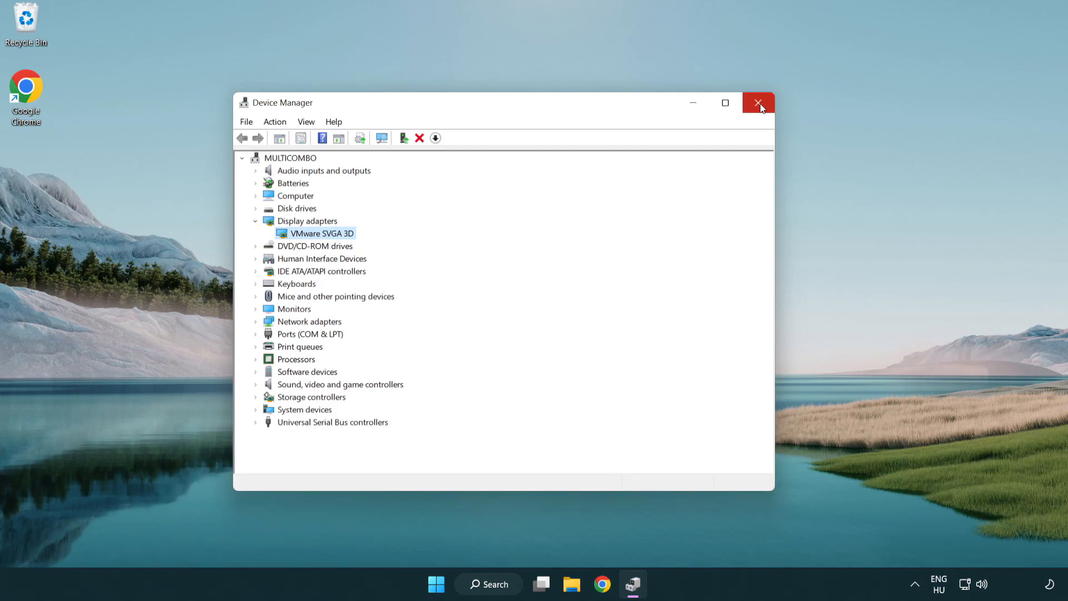
left_click(758, 103)
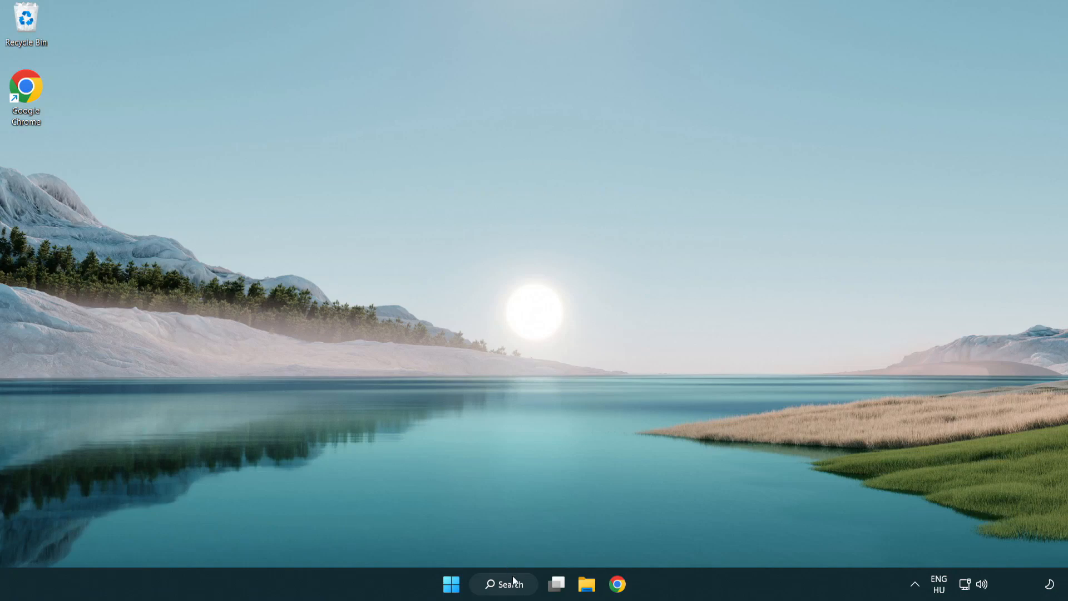
Search for 'update' and open Windows Update settings
left_click(503, 584)
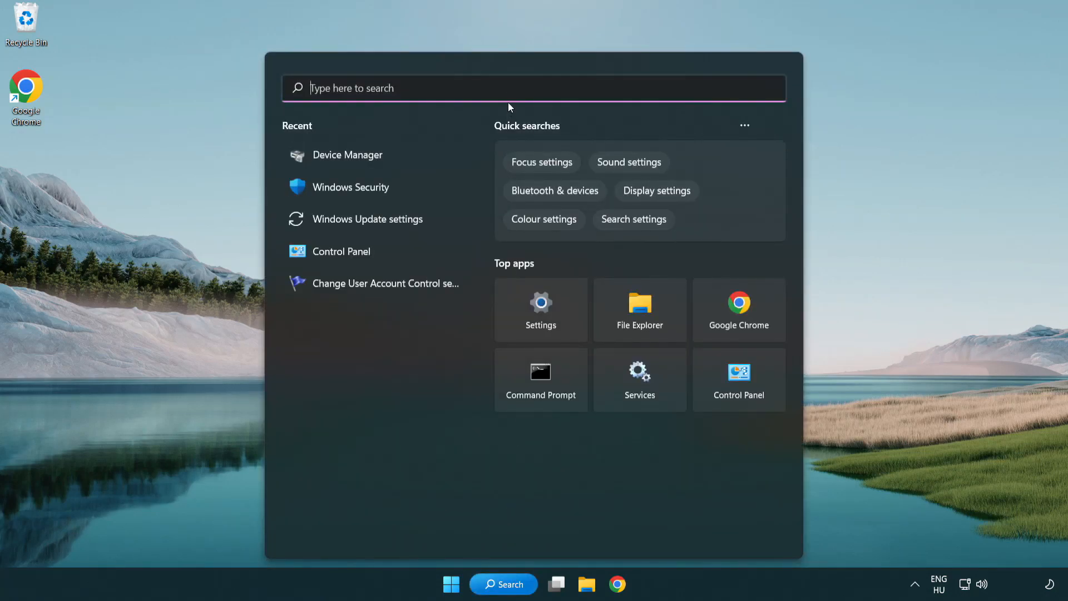
type("u")
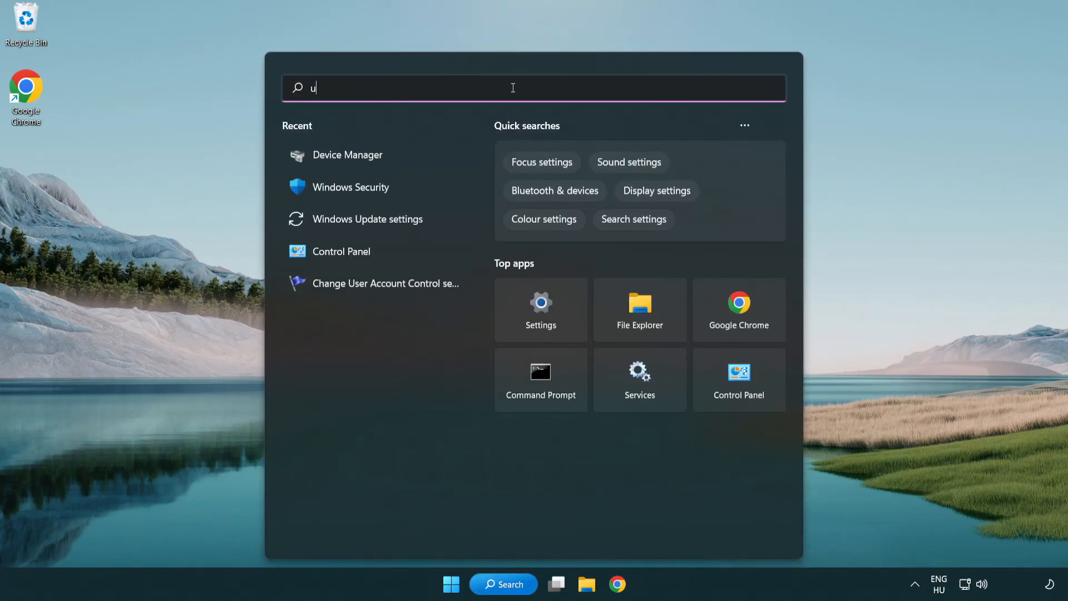
type("pdate")
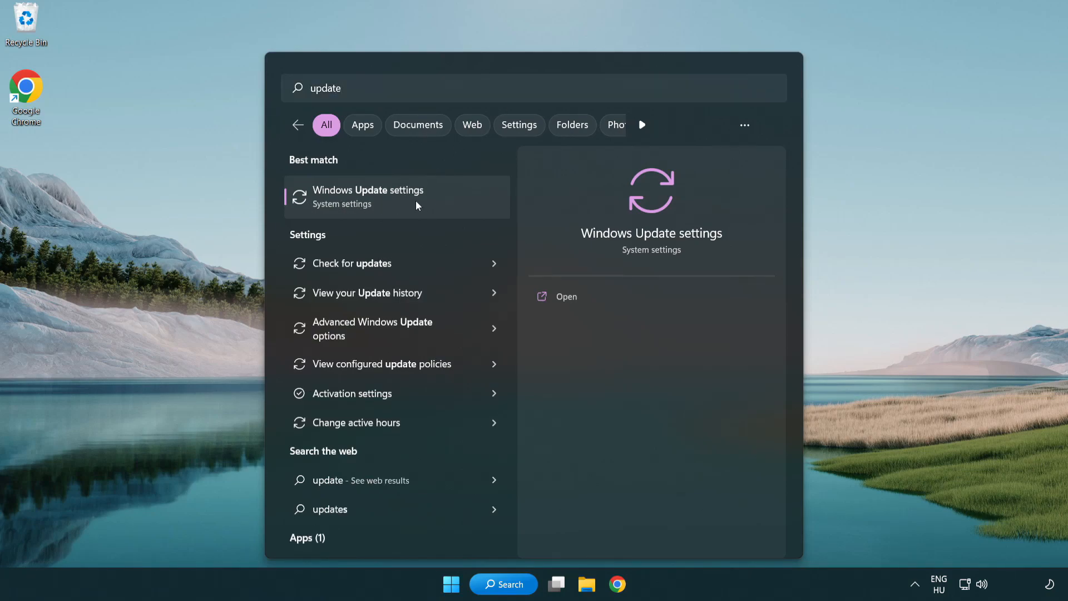
left_click(368, 197)
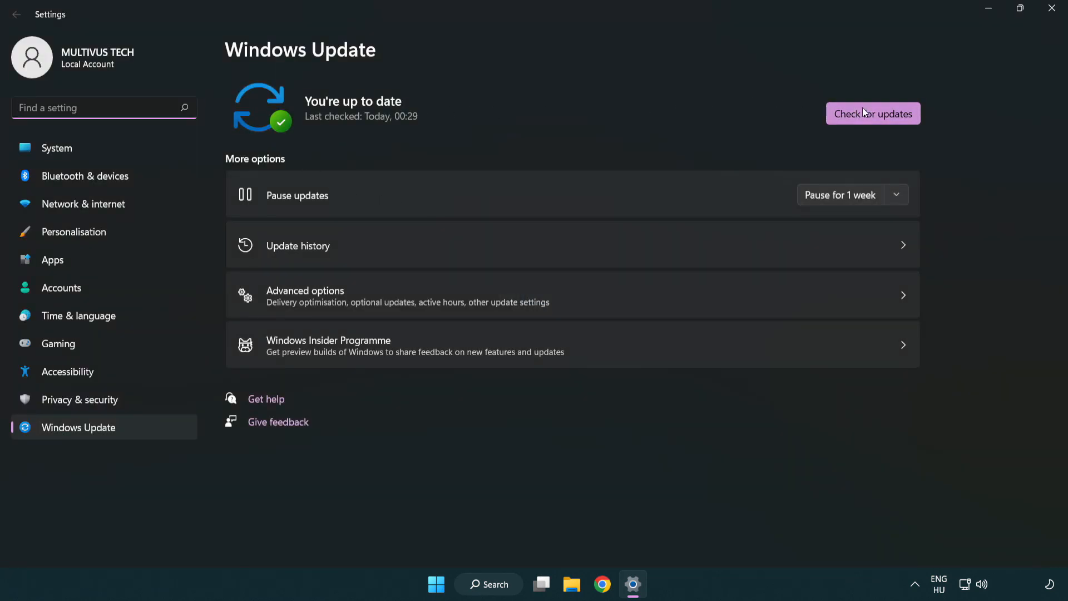
Run a fresh check for Windows updates
left_click(873, 113)
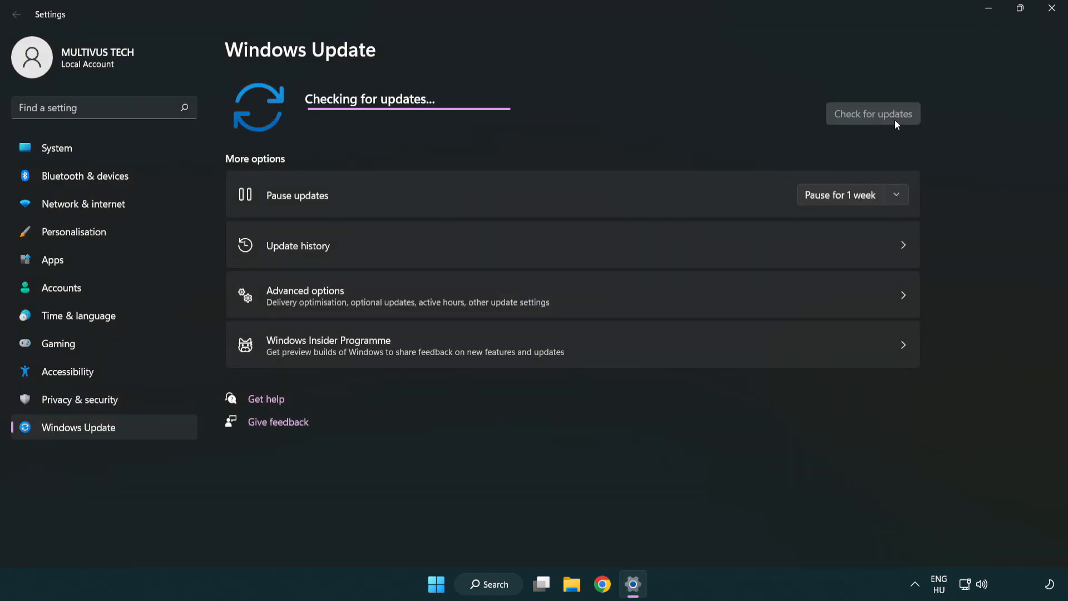
mouse_move(575, 142)
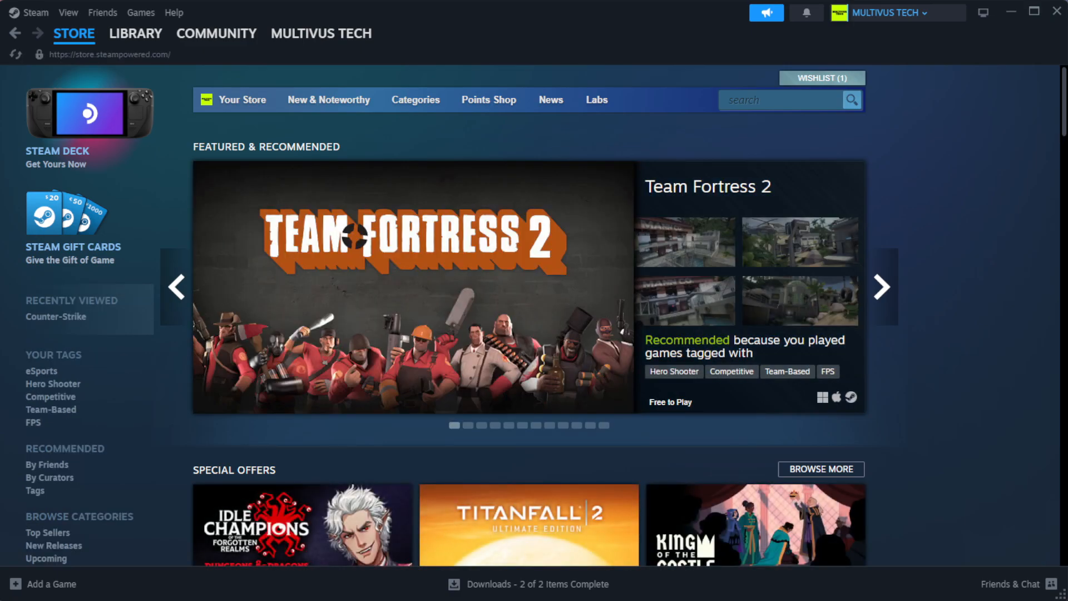
Go to the Steam library and bring up options for YOUR NOT WORKING GAME
left_click(136, 33)
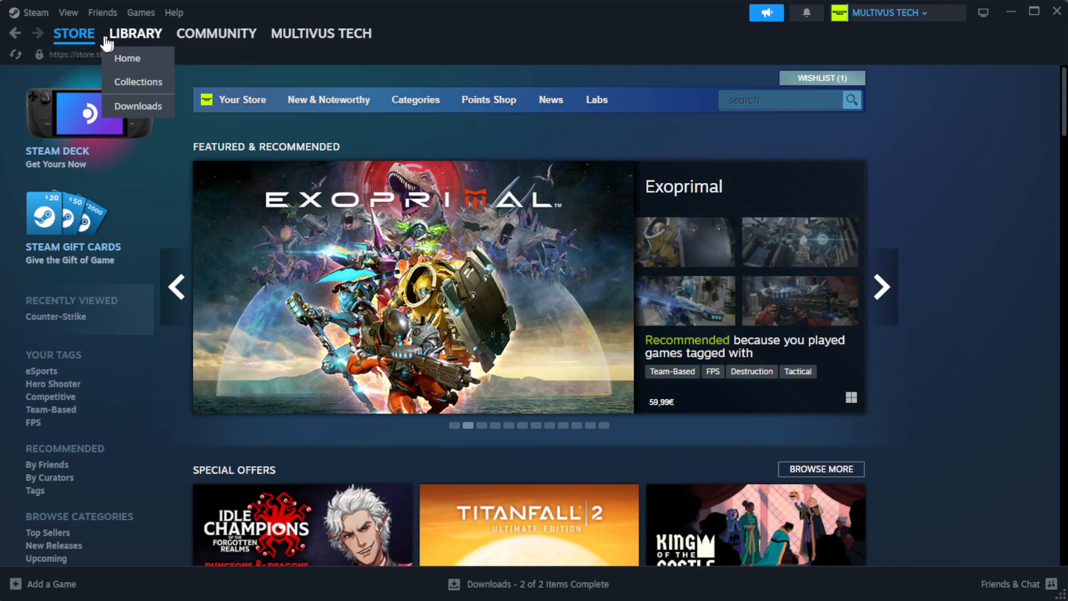
left_click(127, 58)
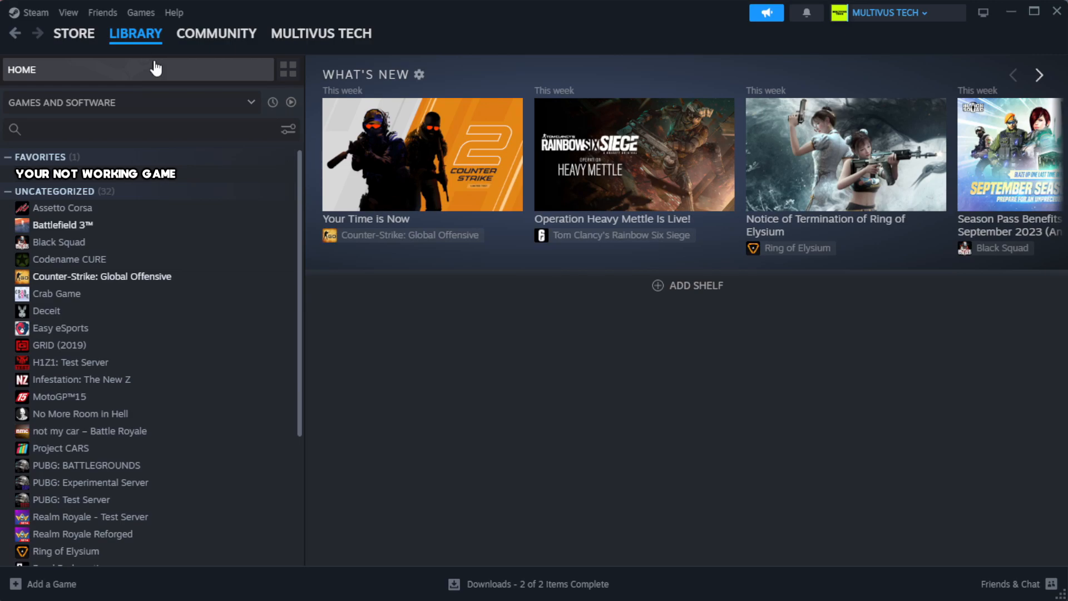
mouse_move(250, 186)
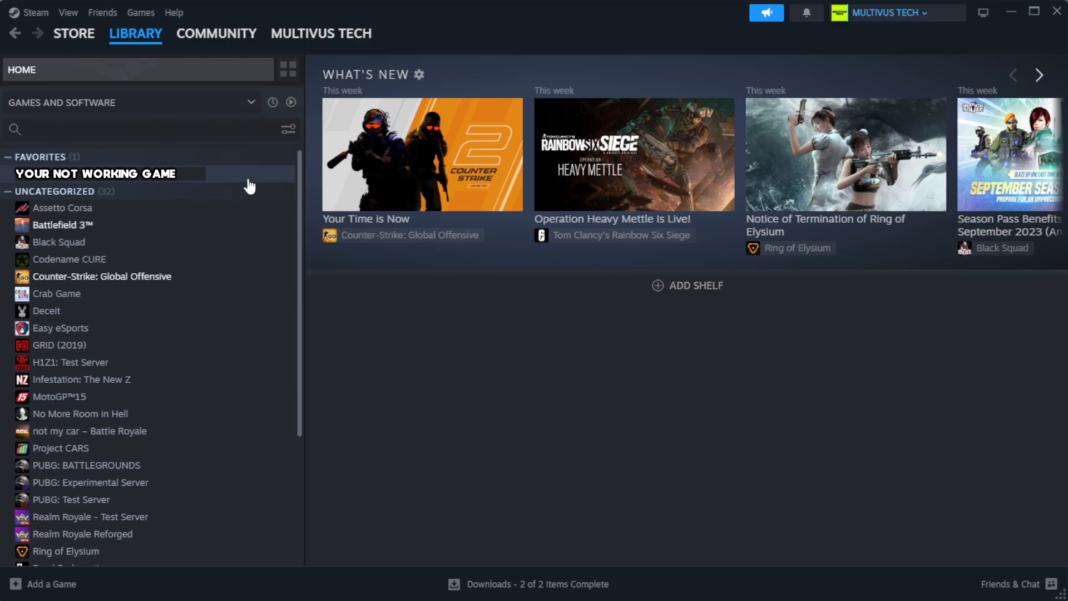
mouse_move(264, 183)
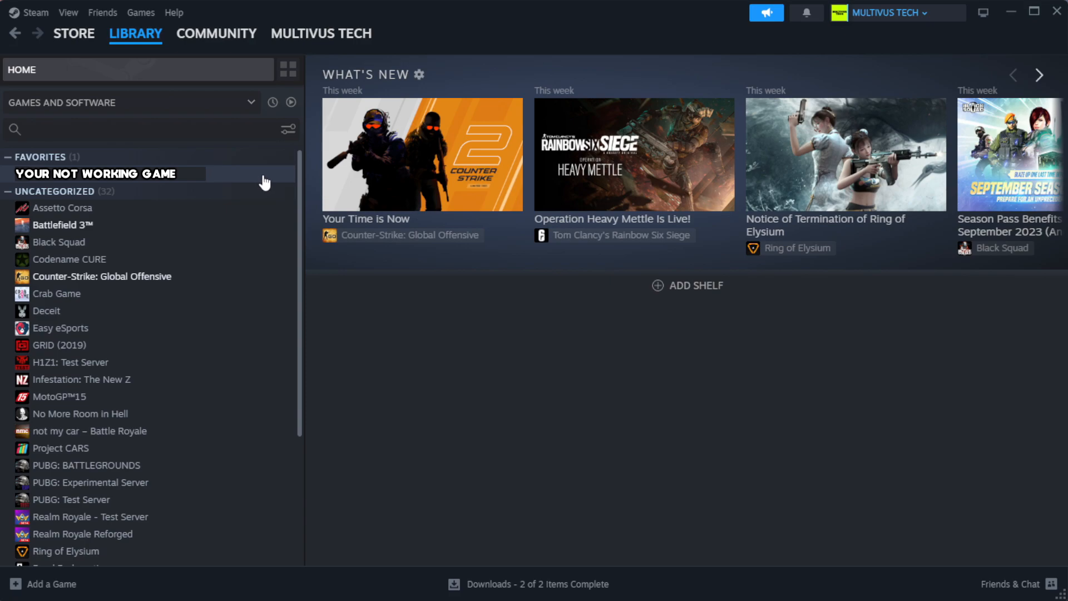
right_click(96, 174)
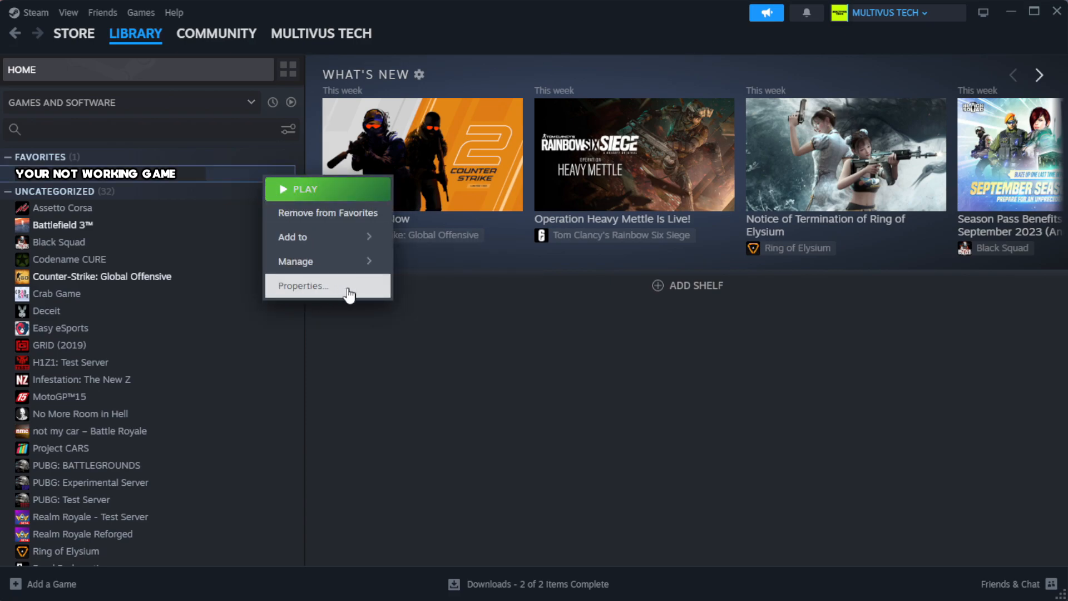
Verify the game's files in Steam (1039 validated) and browse to its install folder
left_click(301, 286)
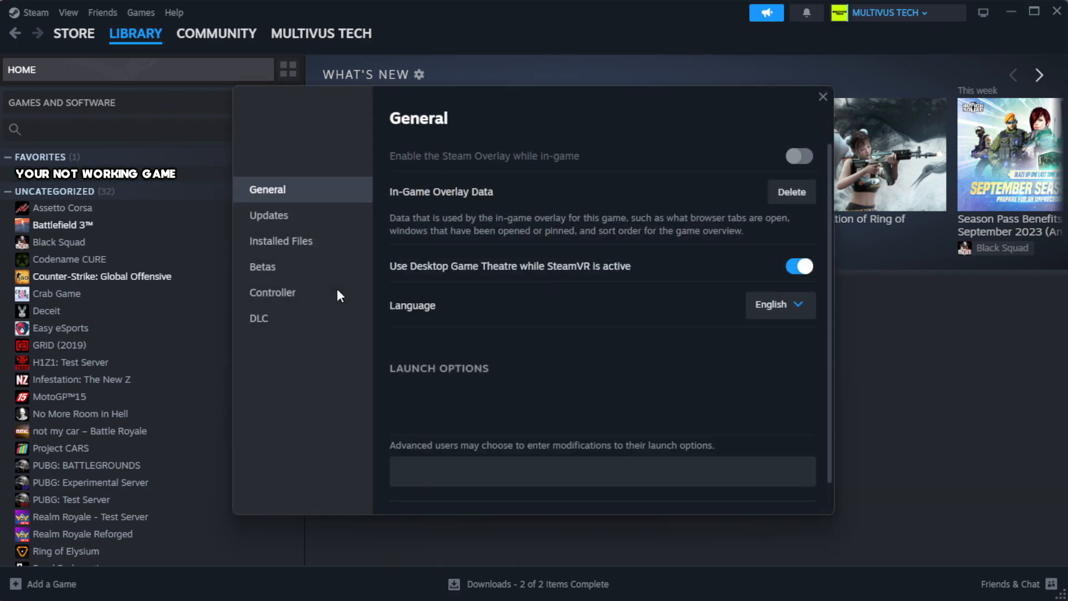
mouse_move(262, 267)
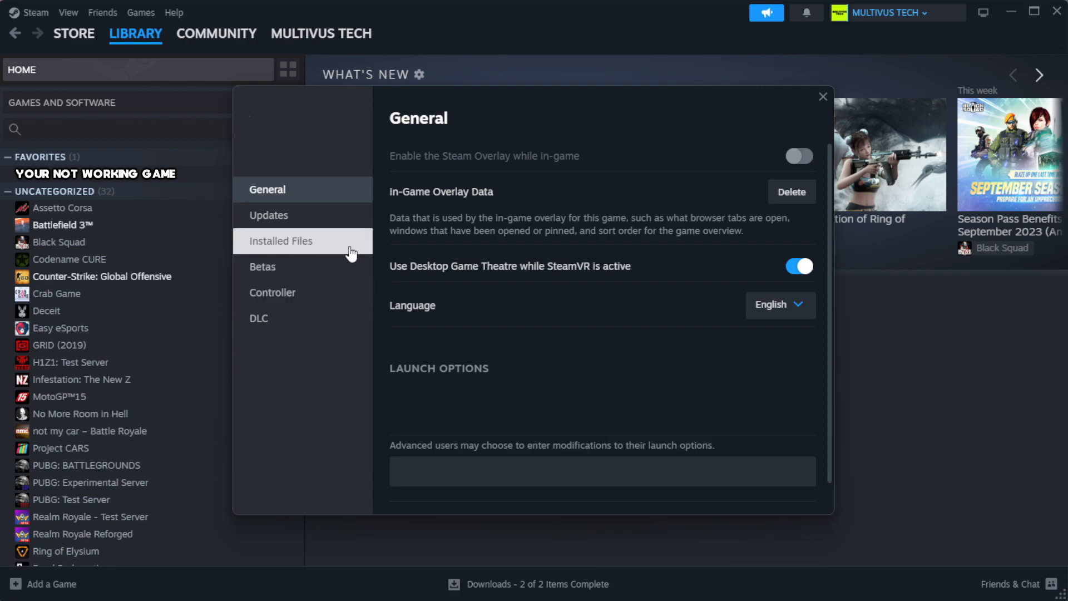
left_click(281, 240)
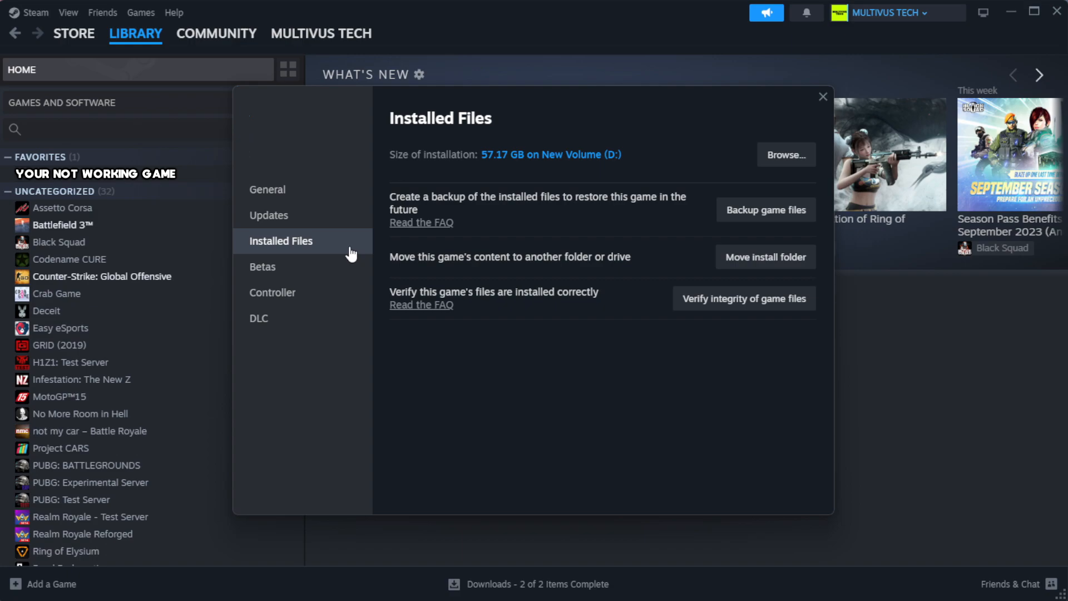
mouse_move(752, 347)
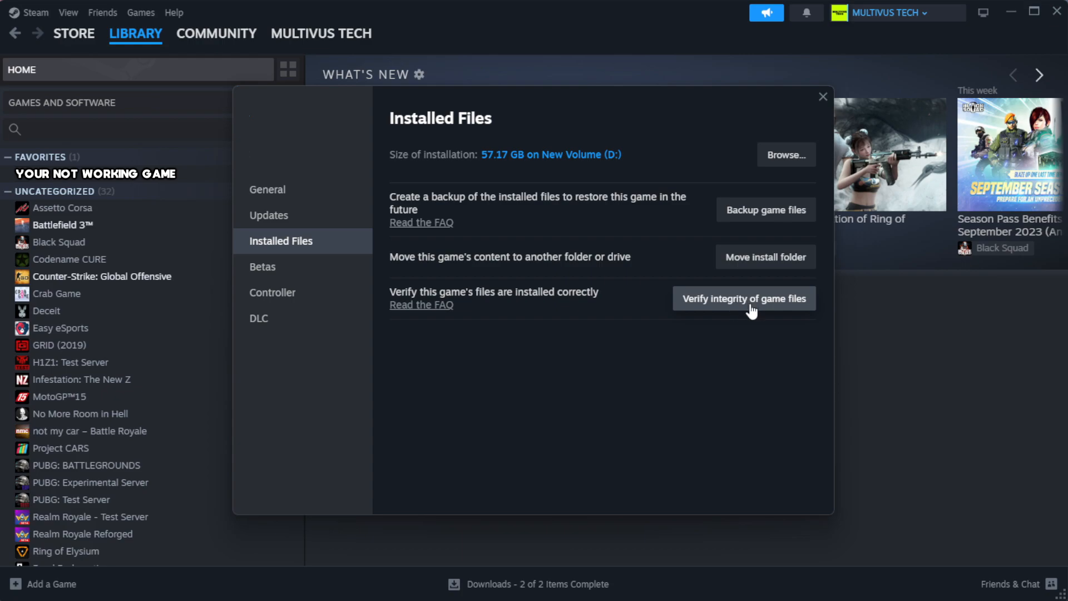
left_click(743, 298)
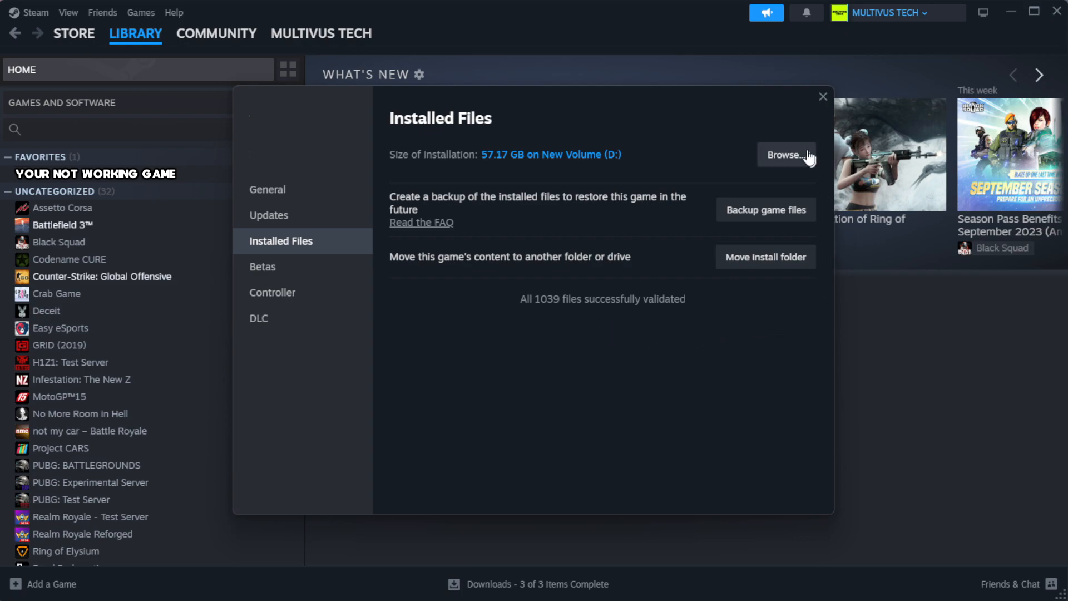
left_click(785, 154)
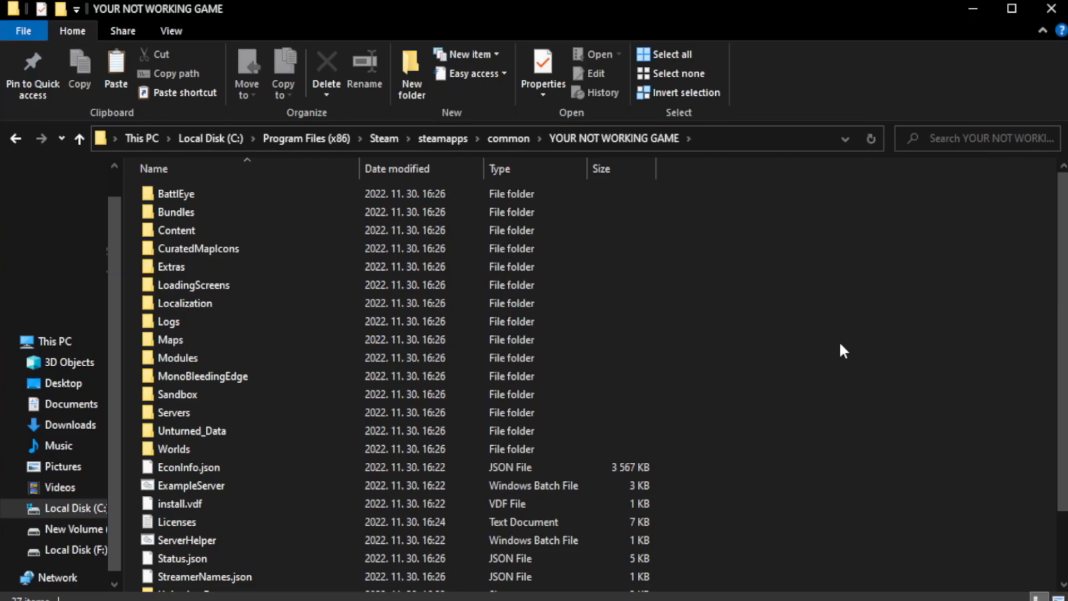
Open File Explorer properties for the YOUR NOT WORKING GAME shortcut
scroll("down", 3)
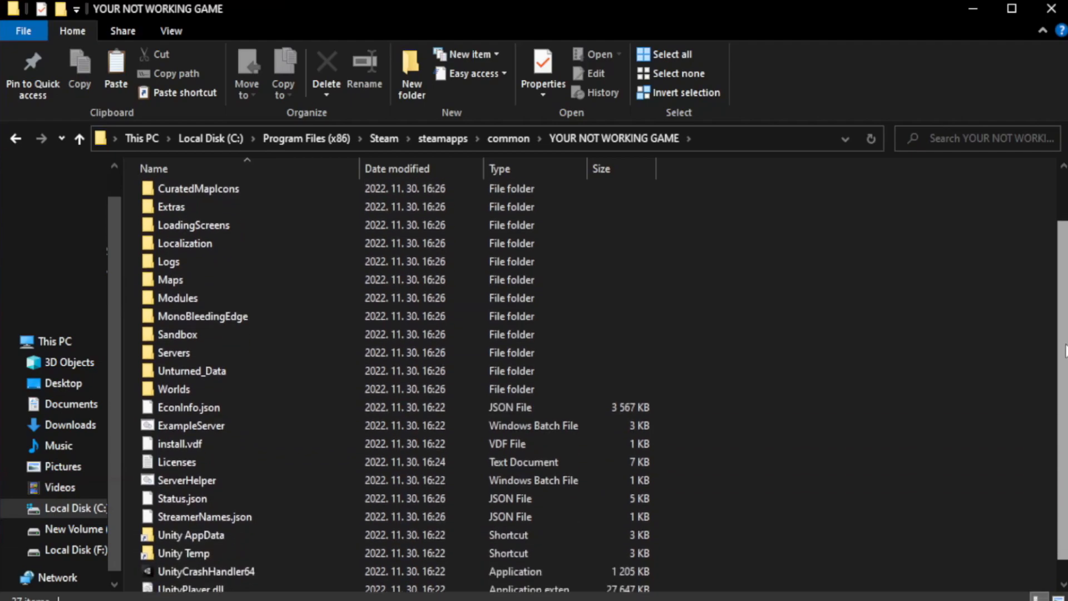
scroll("down", 3)
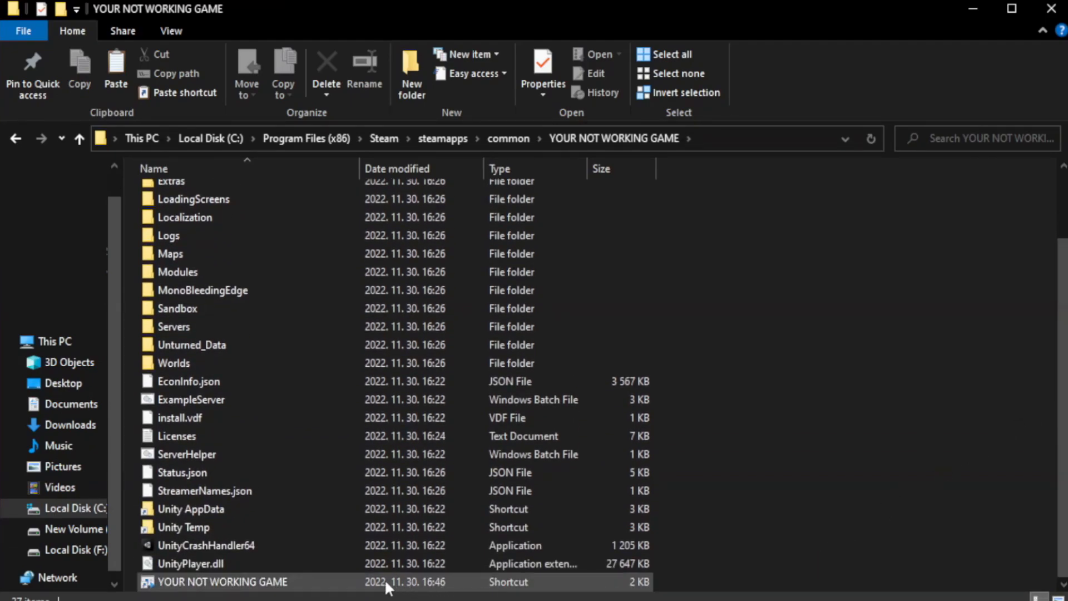
left_click(222, 582)
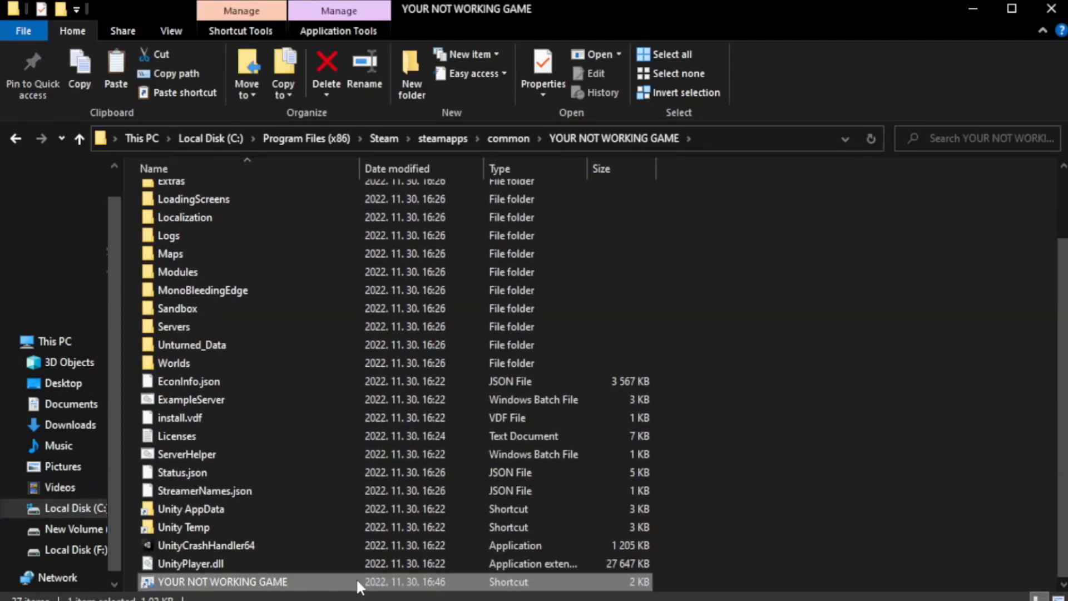
right_click(221, 582)
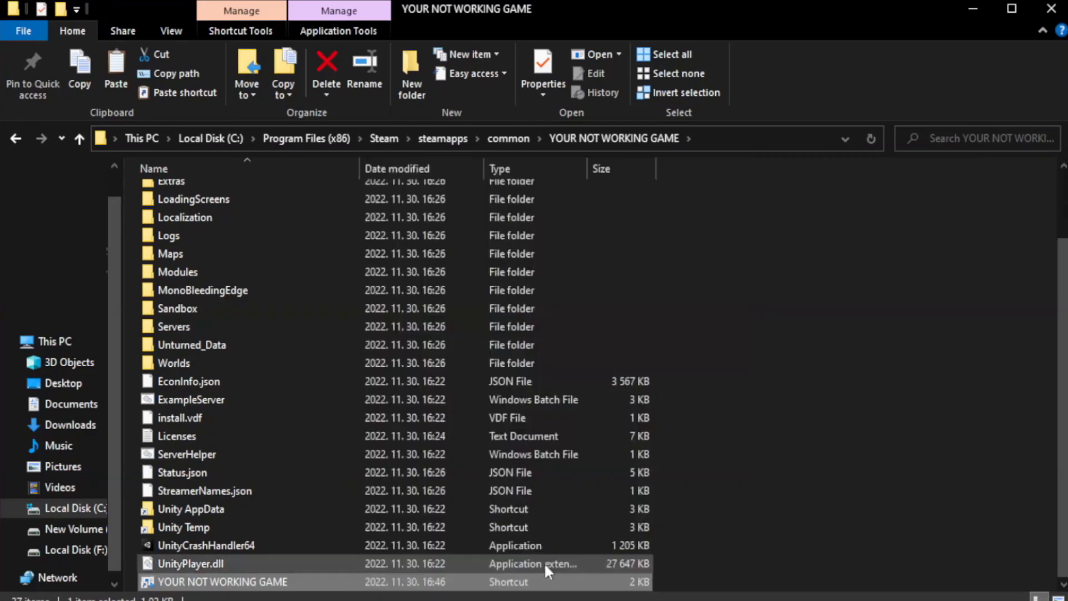
left_click(542, 65)
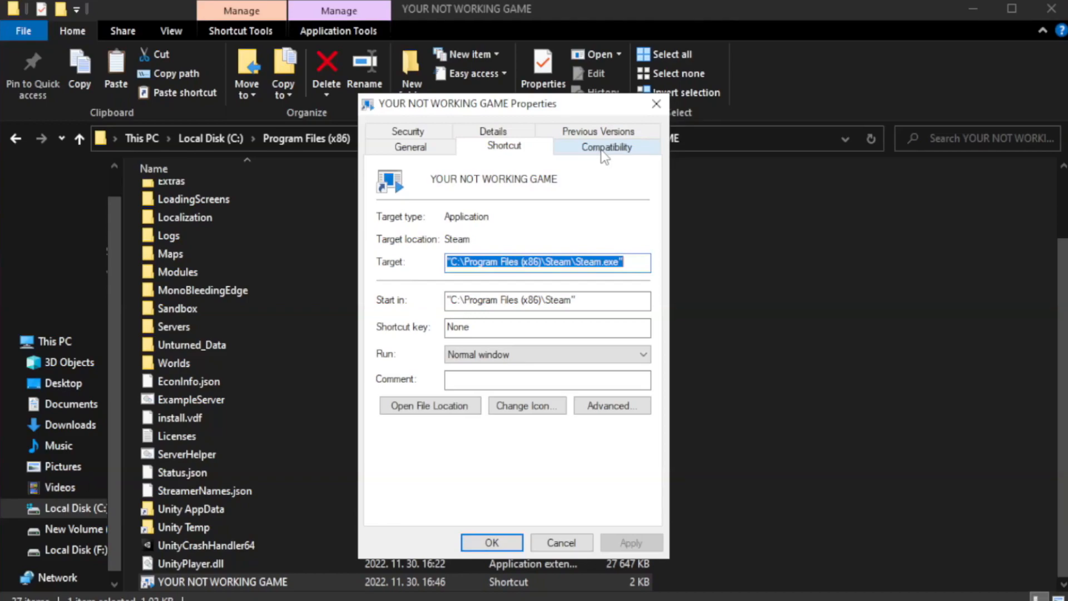
Set the shortcut to Windows 8 compatibility, no fullscreen optimizations, run as administrator; close Explorer
left_click(606, 146)
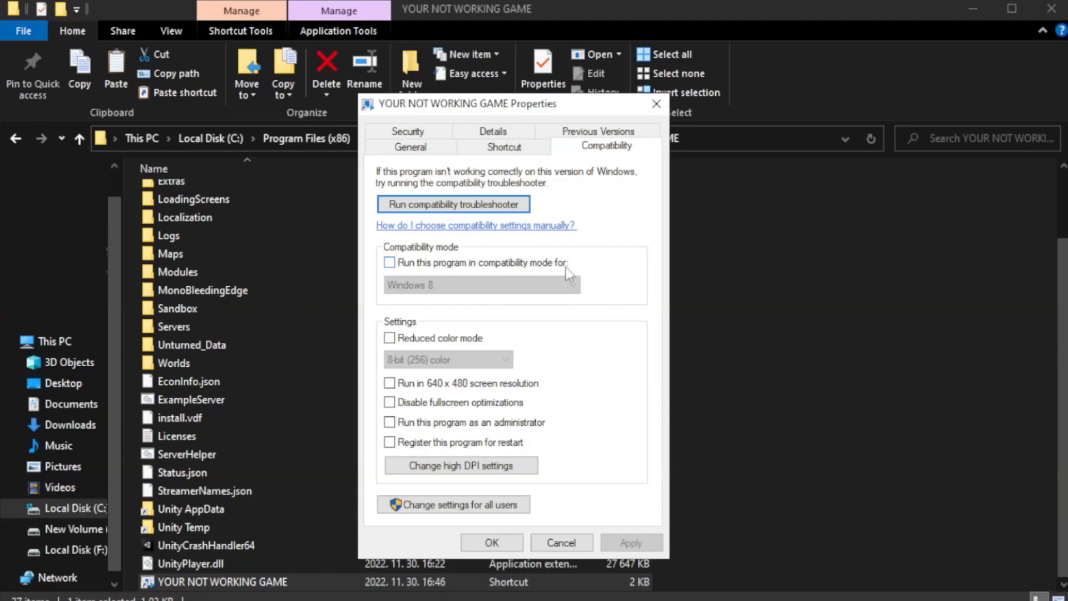
left_click(389, 262)
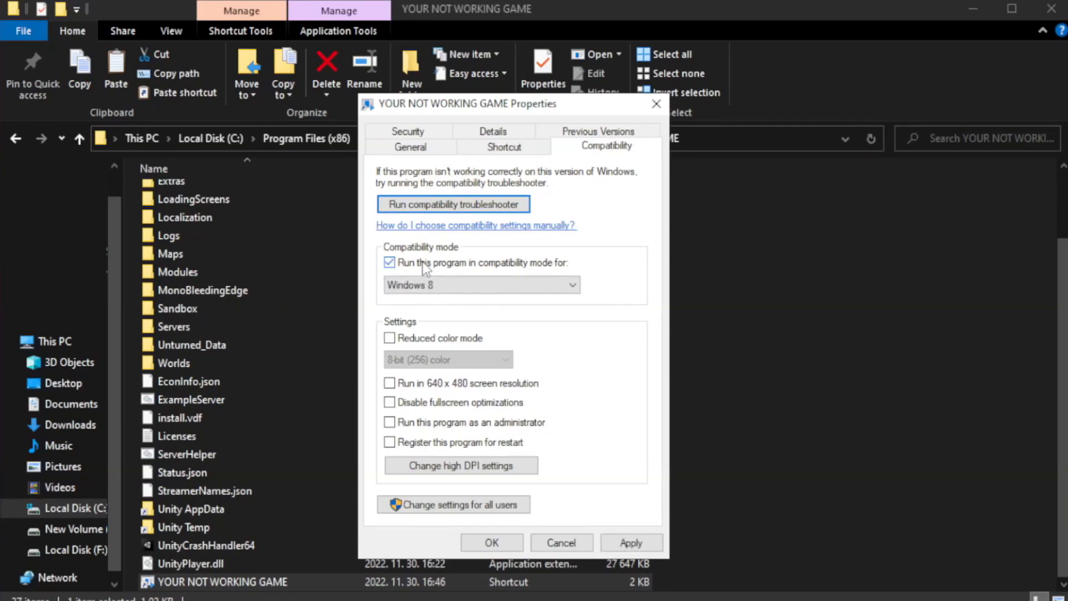
left_click(480, 285)
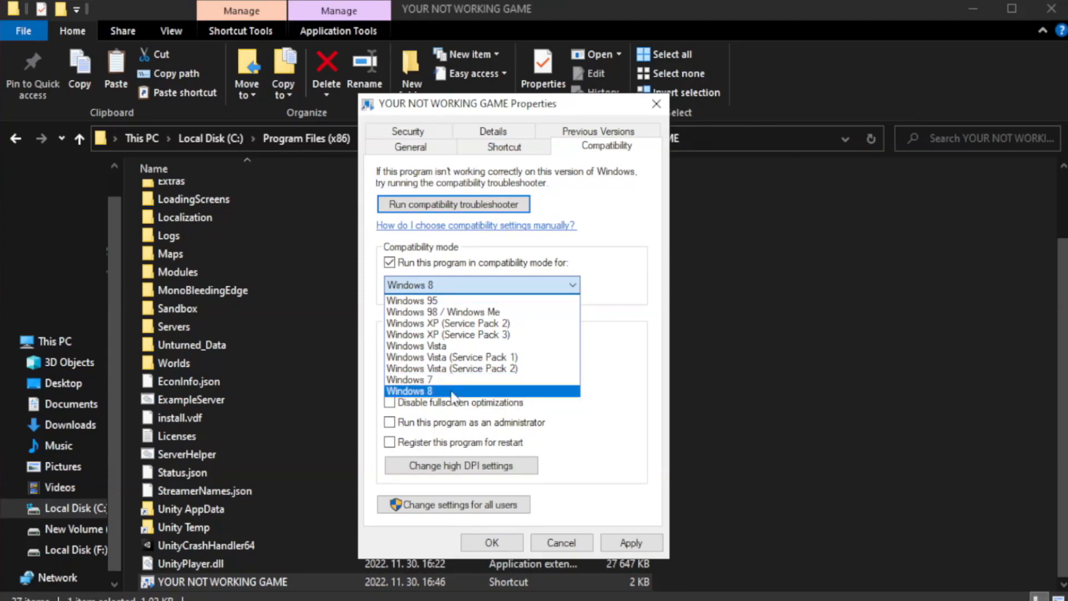
left_click(409, 391)
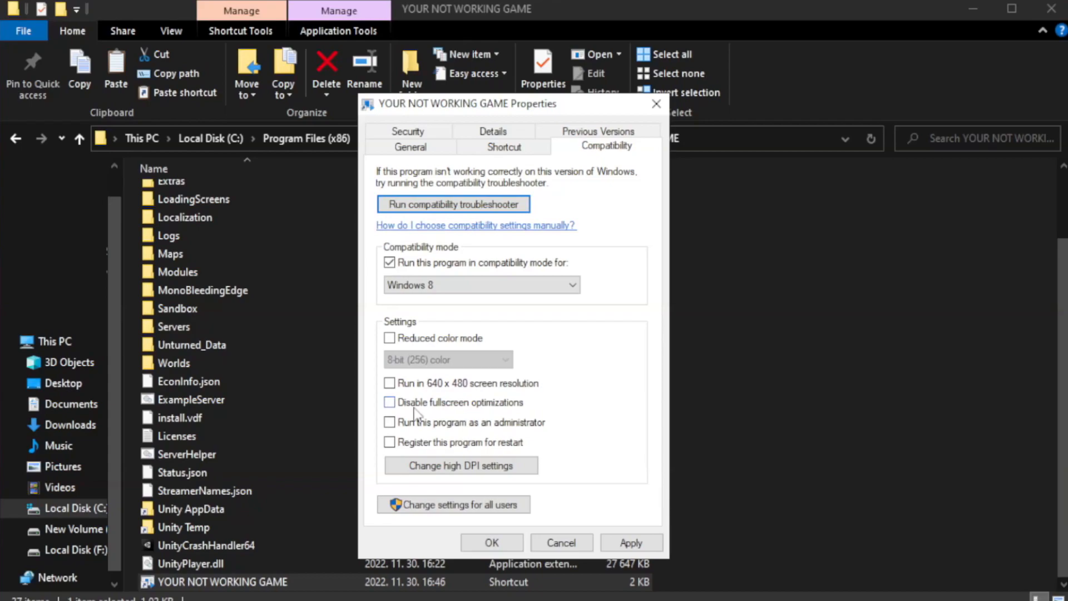
left_click(389, 402)
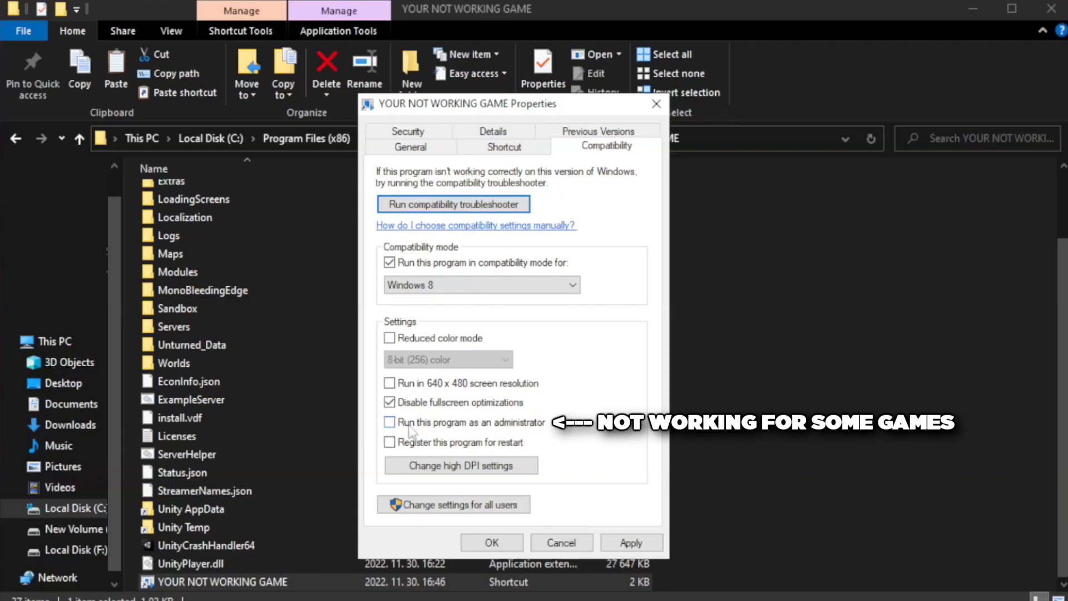
left_click(389, 422)
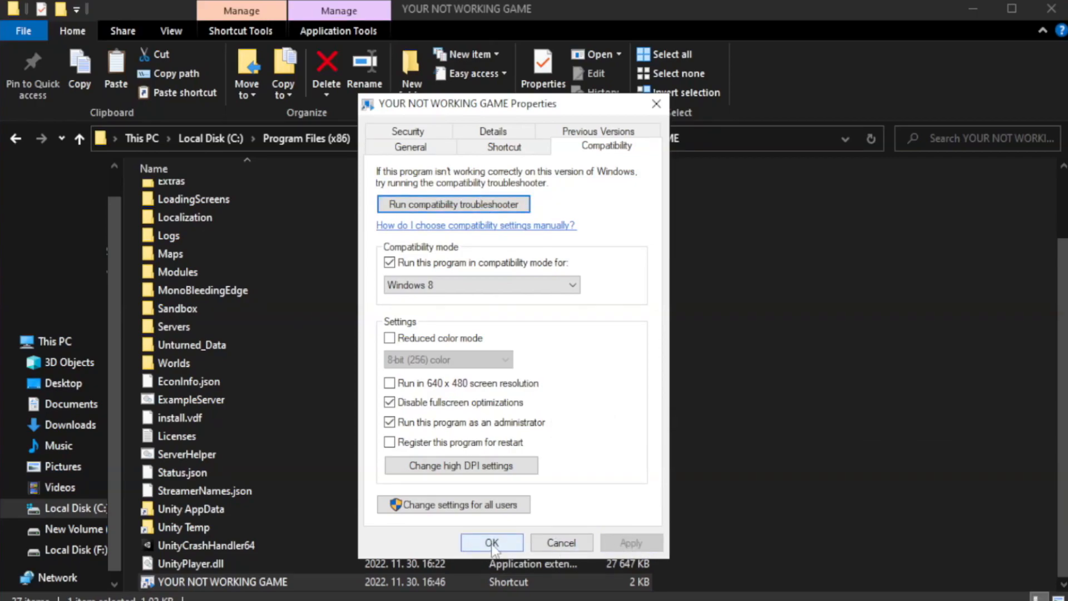
left_click(491, 542)
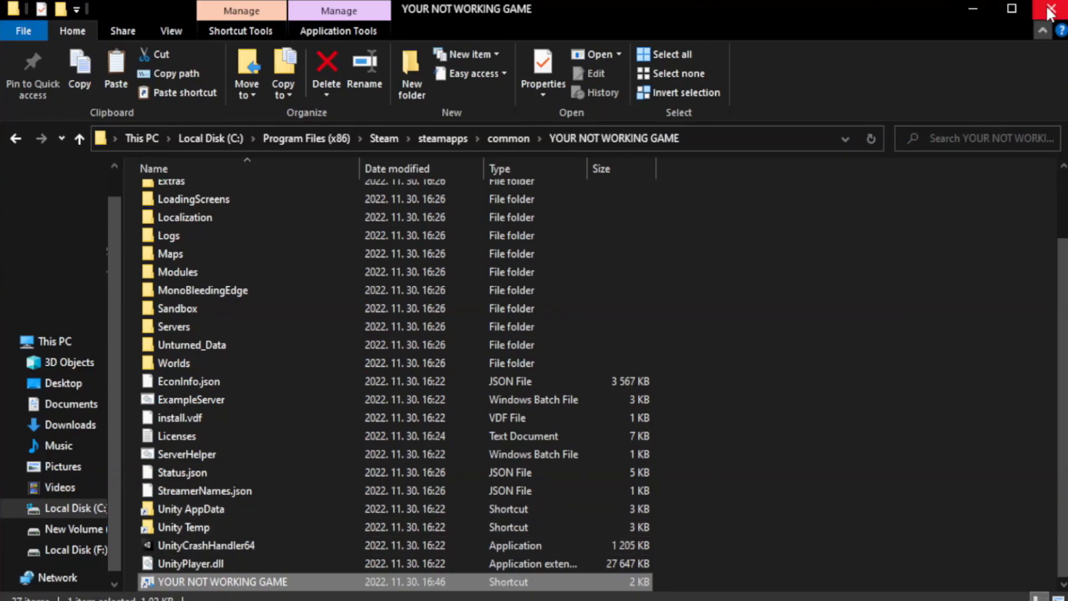
mouse_move(1052, 10)
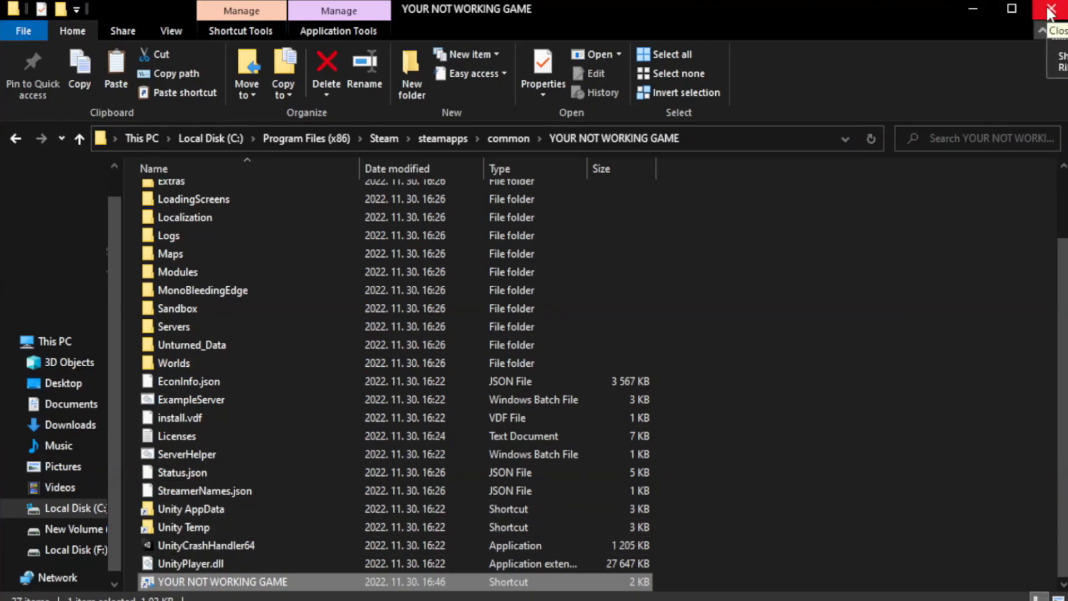
left_click(1055, 10)
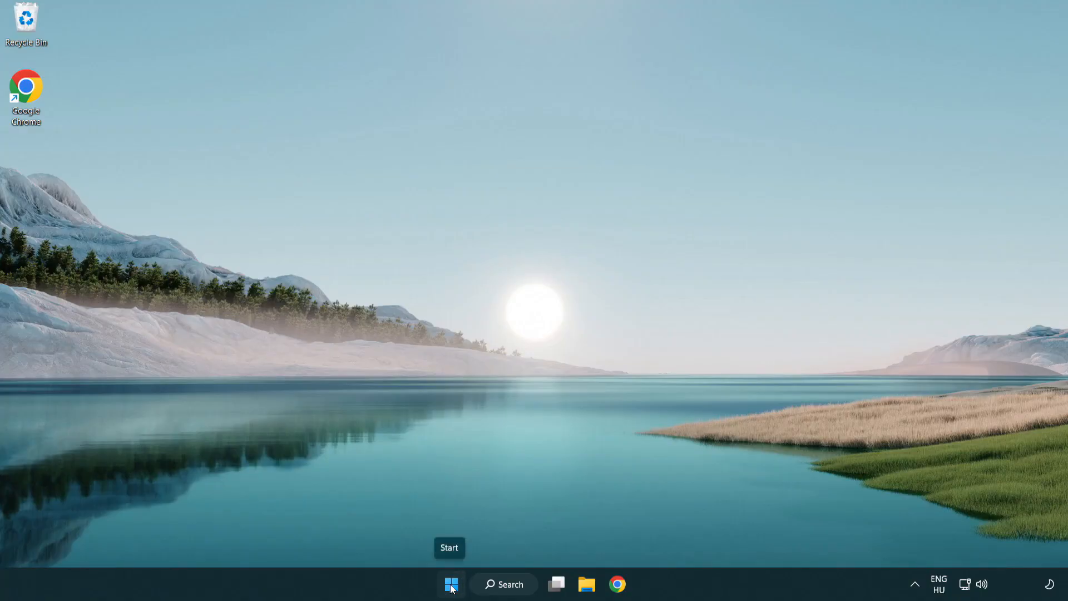
Open Task Manager's Startup apps list from the Start button menu
right_click(450, 583)
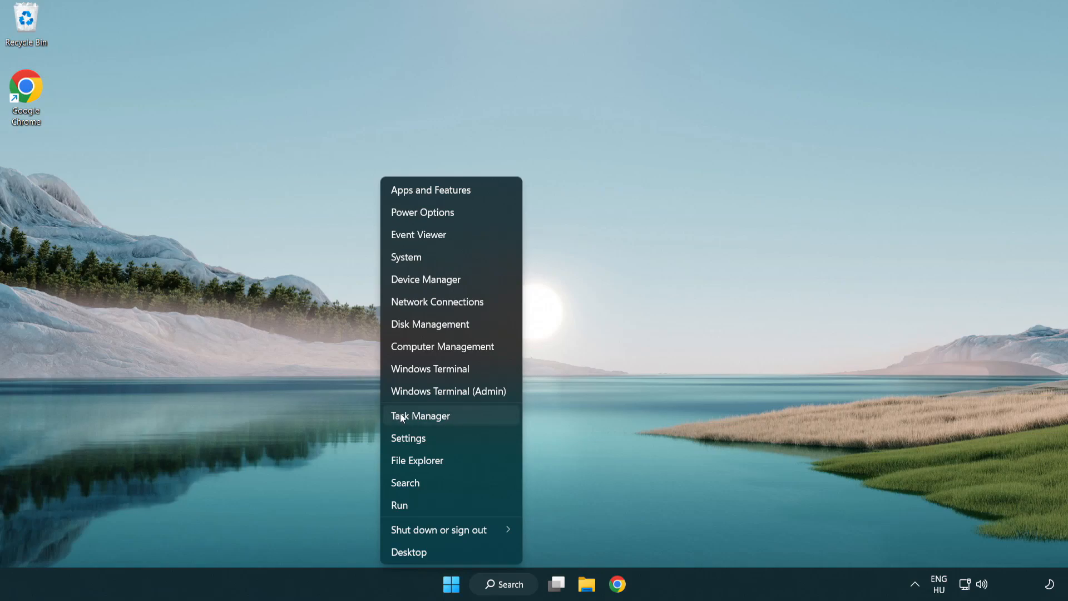
mouse_move(472, 421)
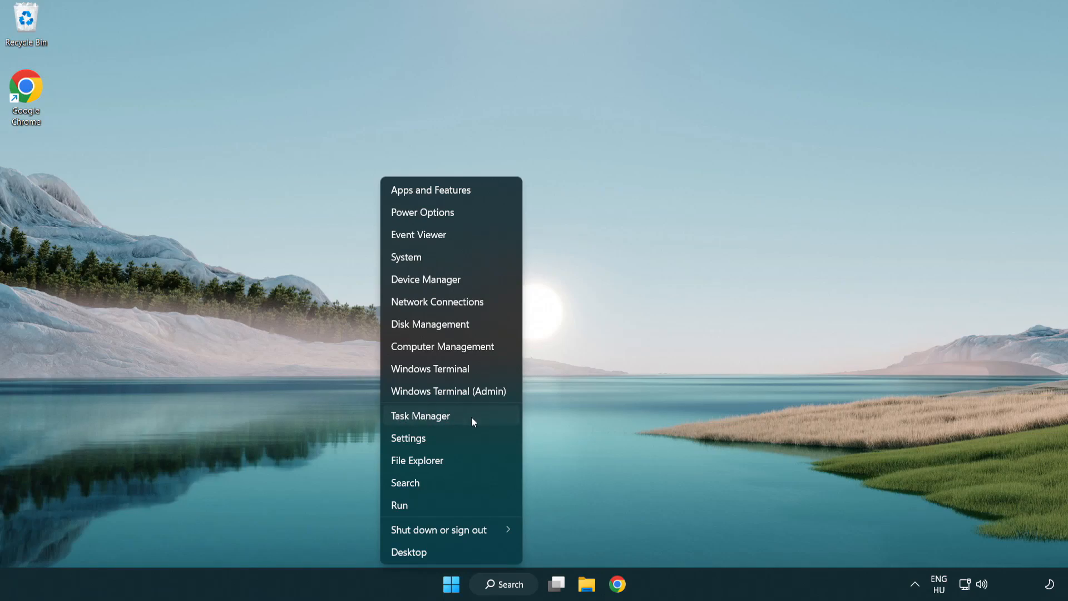
left_click(421, 416)
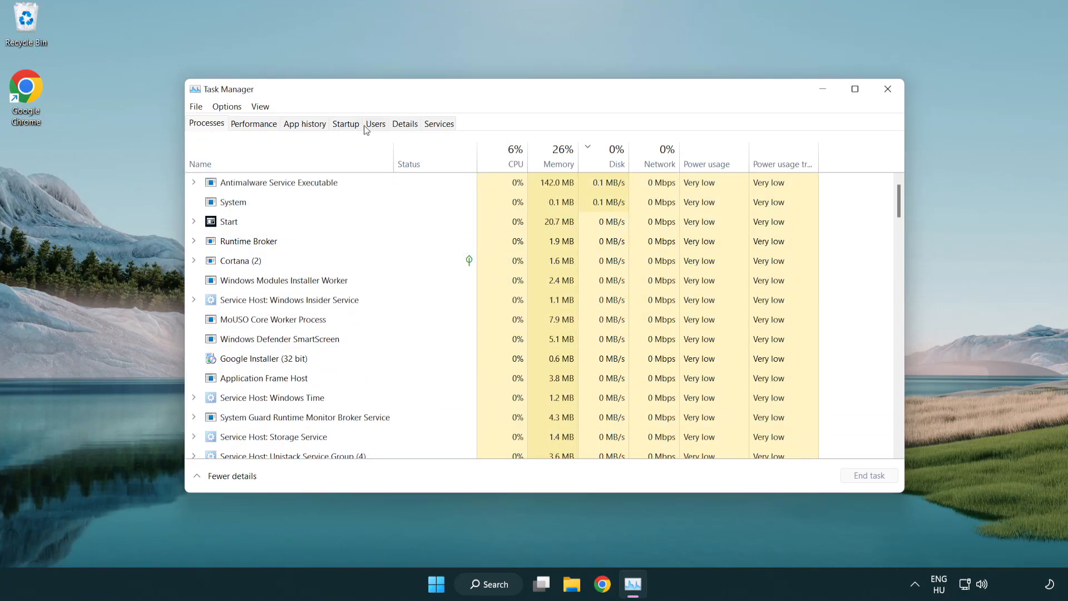
left_click(345, 124)
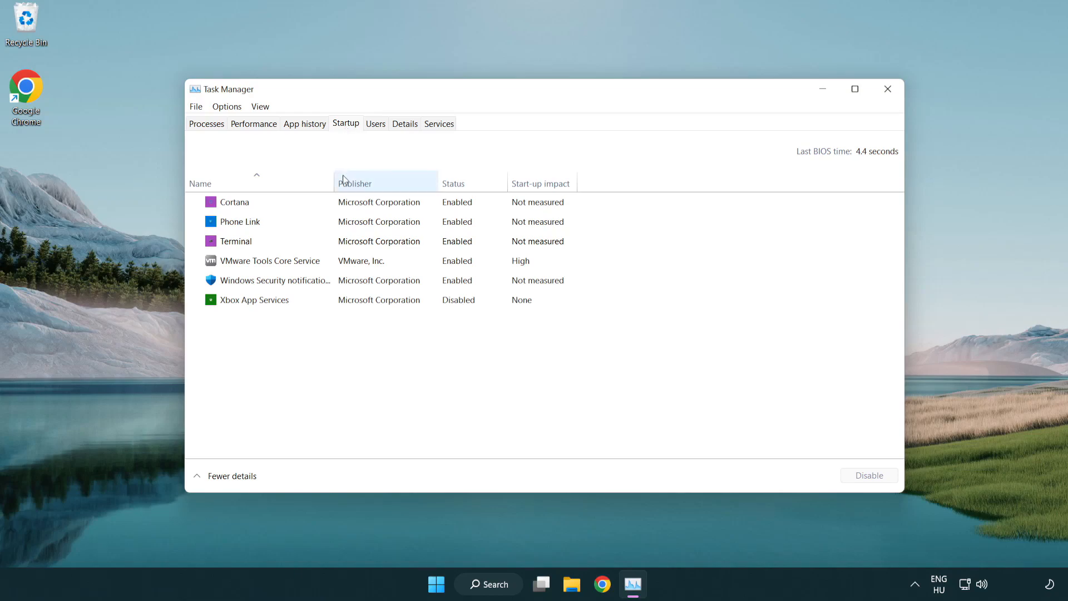
Disable Terminal, Cortana and Windows Security notification at startup, then close Task Manager
left_click(235, 241)
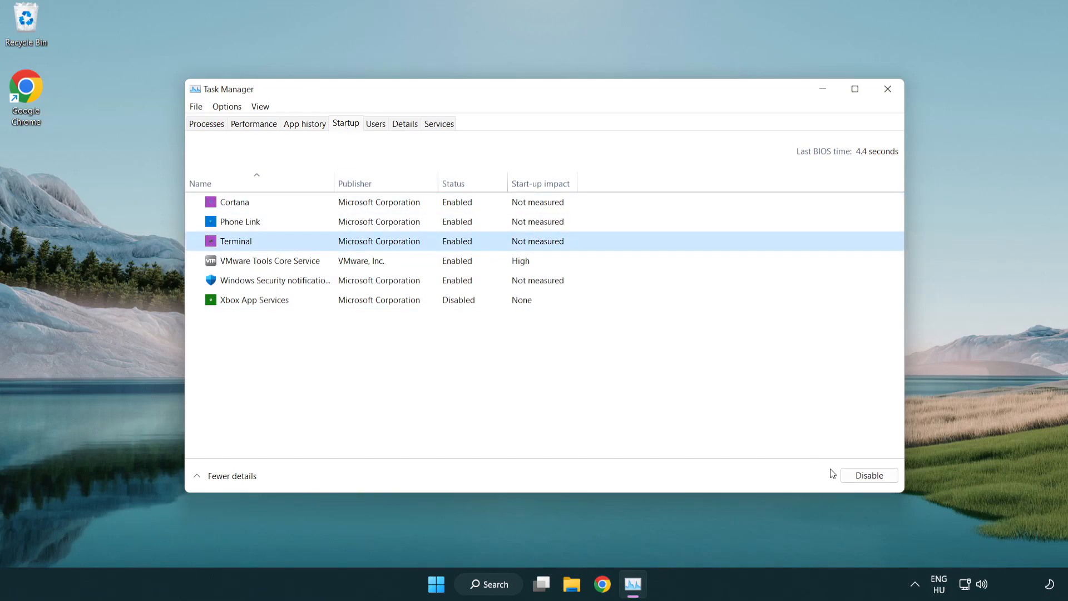
left_click(868, 474)
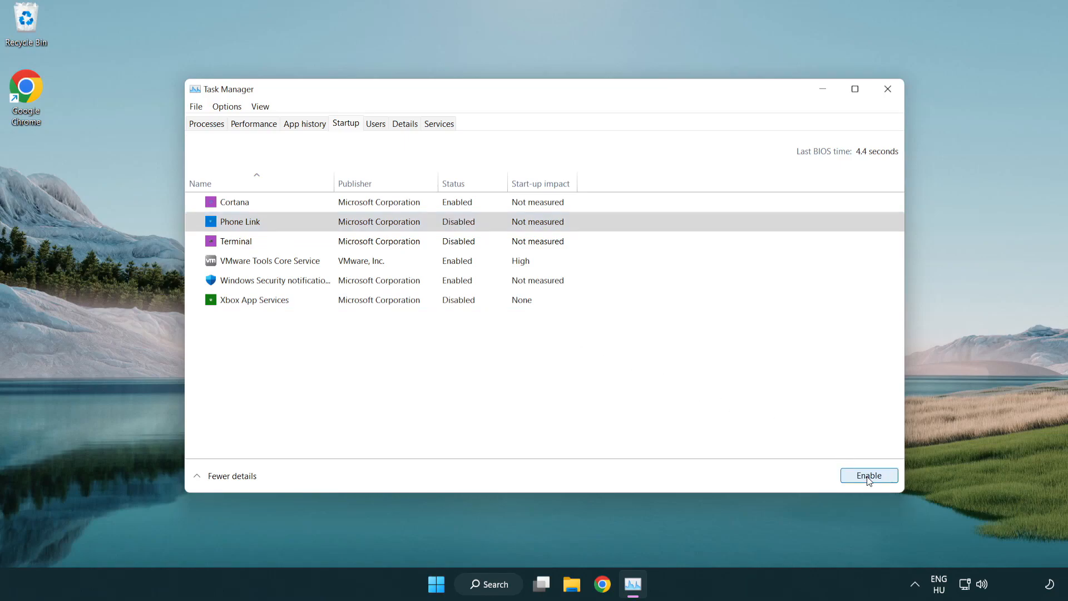
left_click(234, 201)
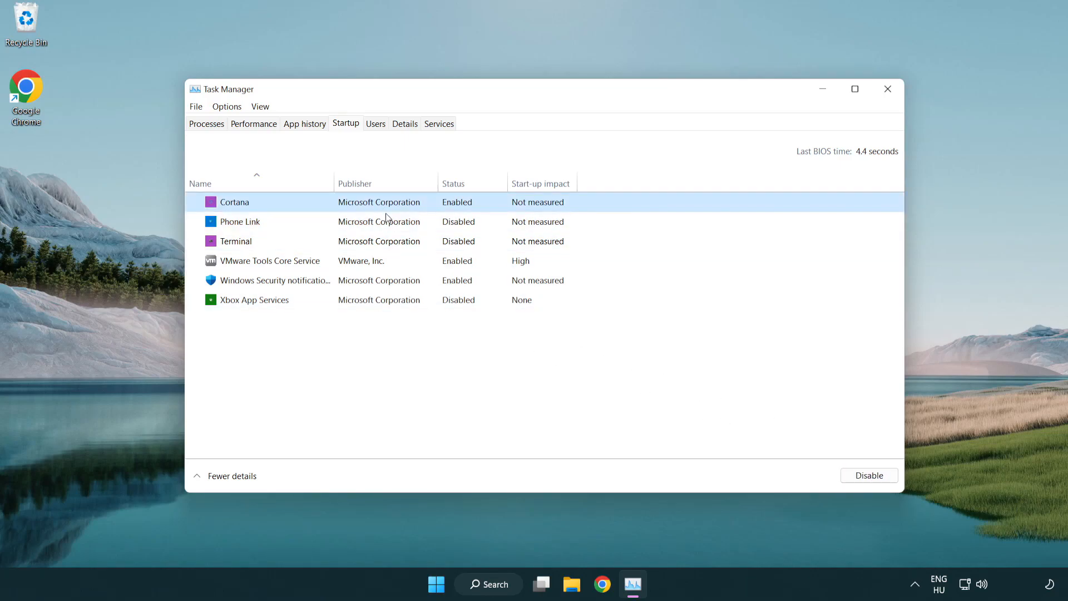
left_click(868, 475)
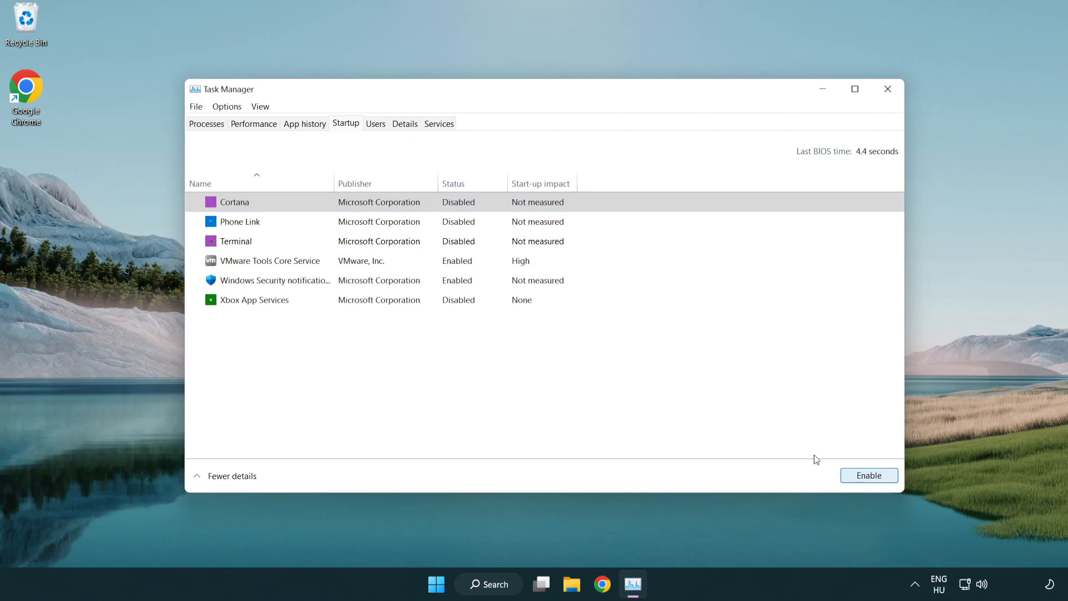
left_click(272, 280)
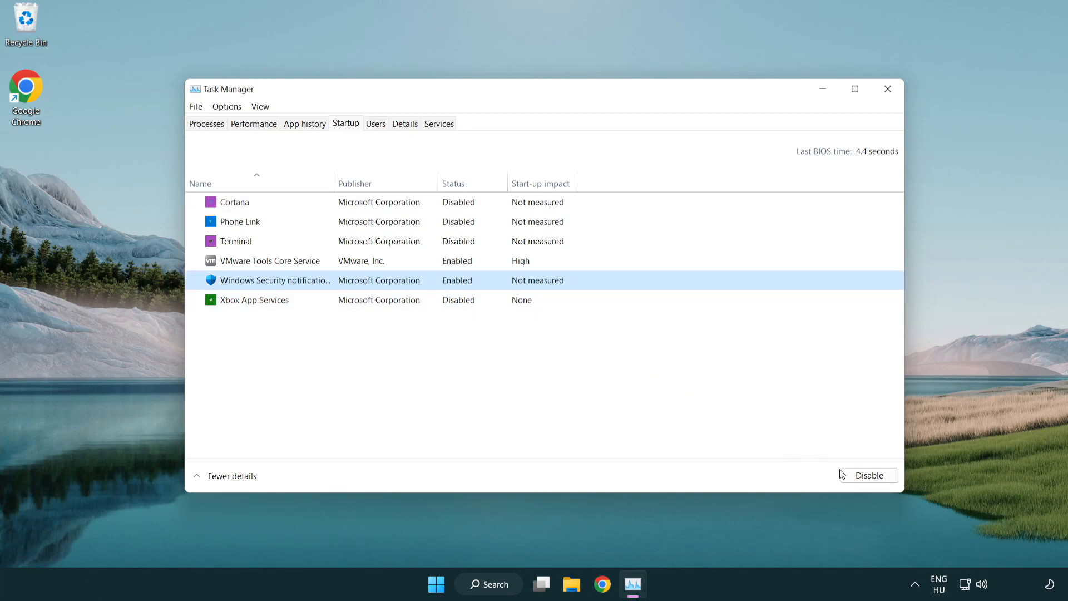
left_click(868, 474)
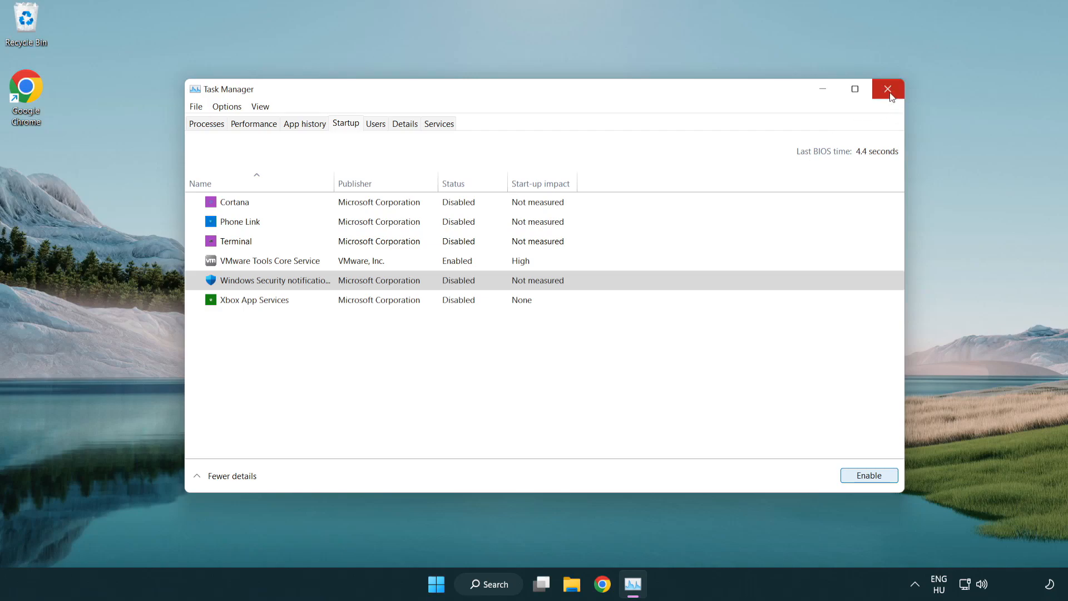
left_click(887, 88)
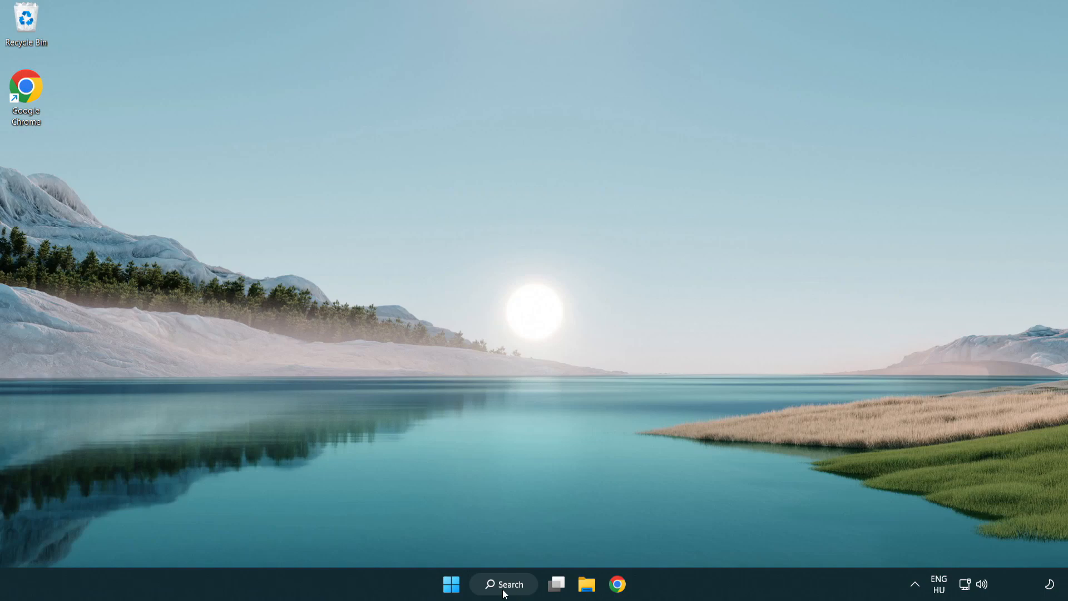
Search for 'secu' and launch the Windows Security app
left_click(503, 584)
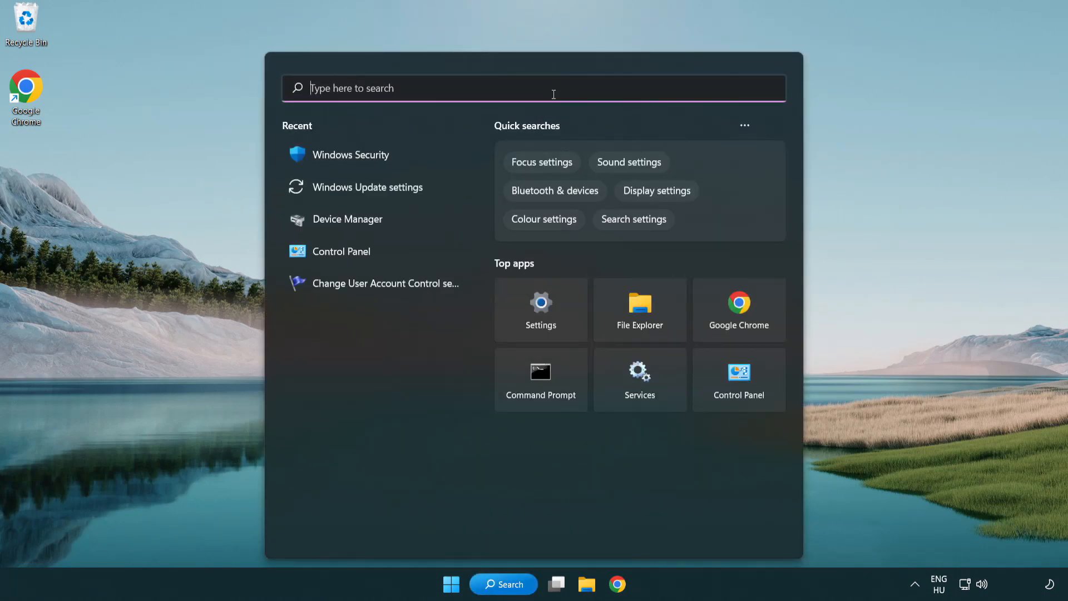
type("security")
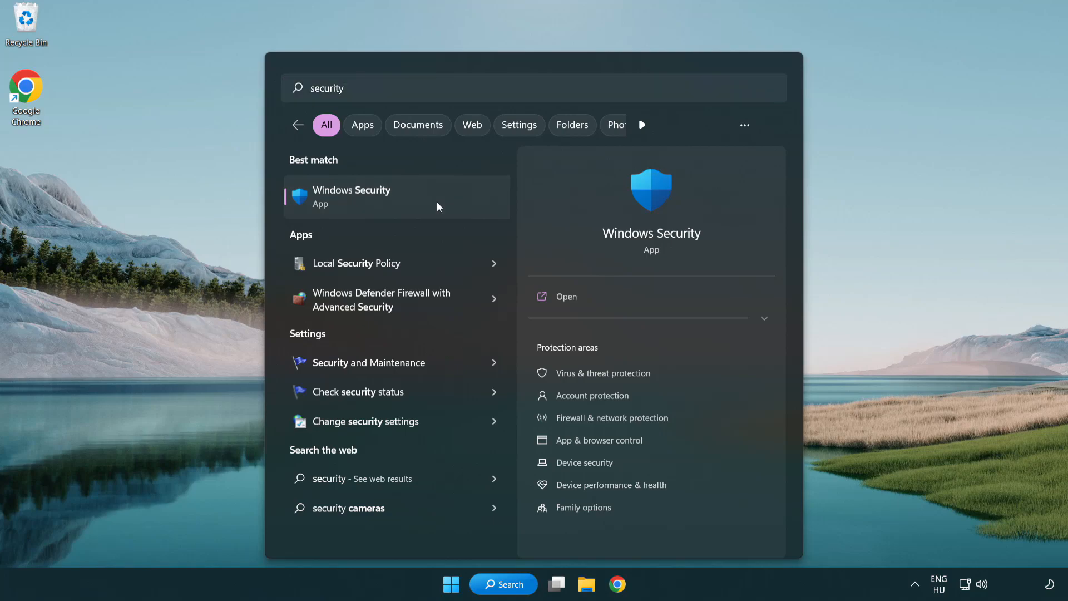
left_click(352, 196)
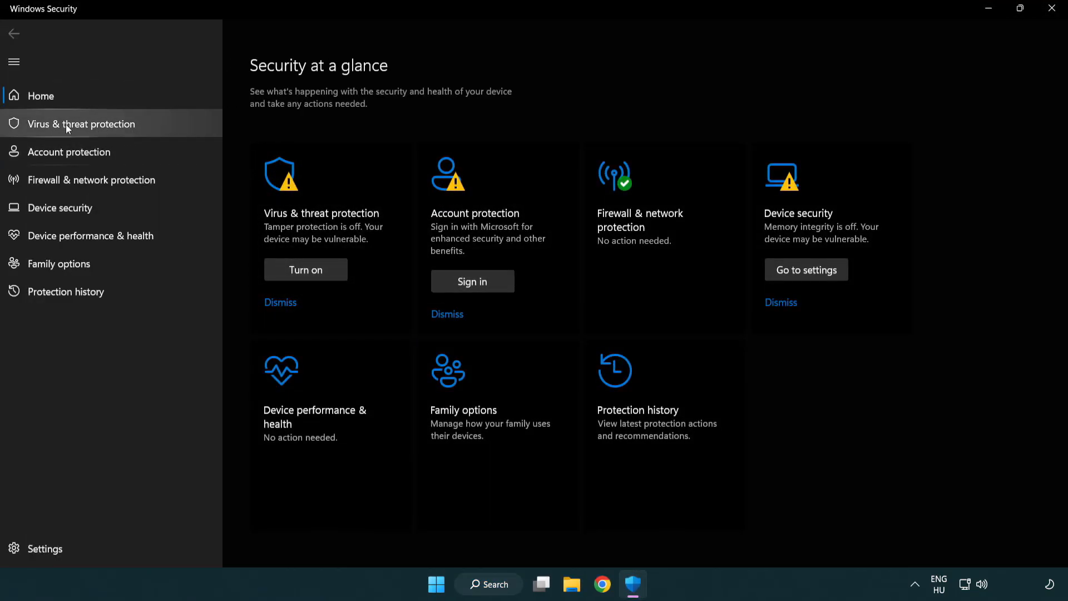
mouse_move(162, 129)
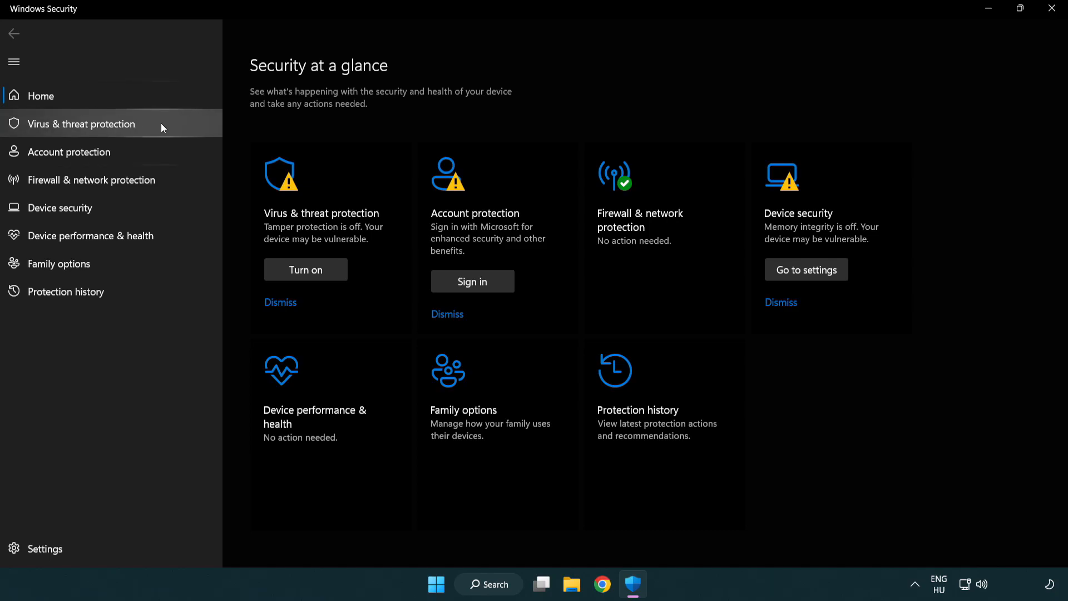
Open Virus & threat protection settings and scroll down to the Exclusions section
left_click(81, 124)
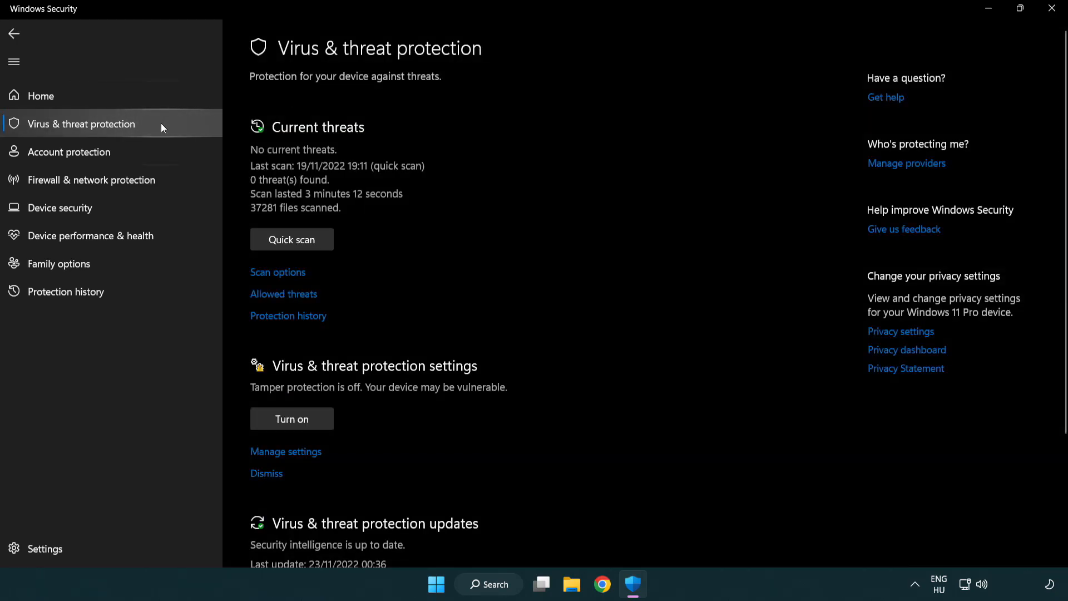
scroll("down", 3)
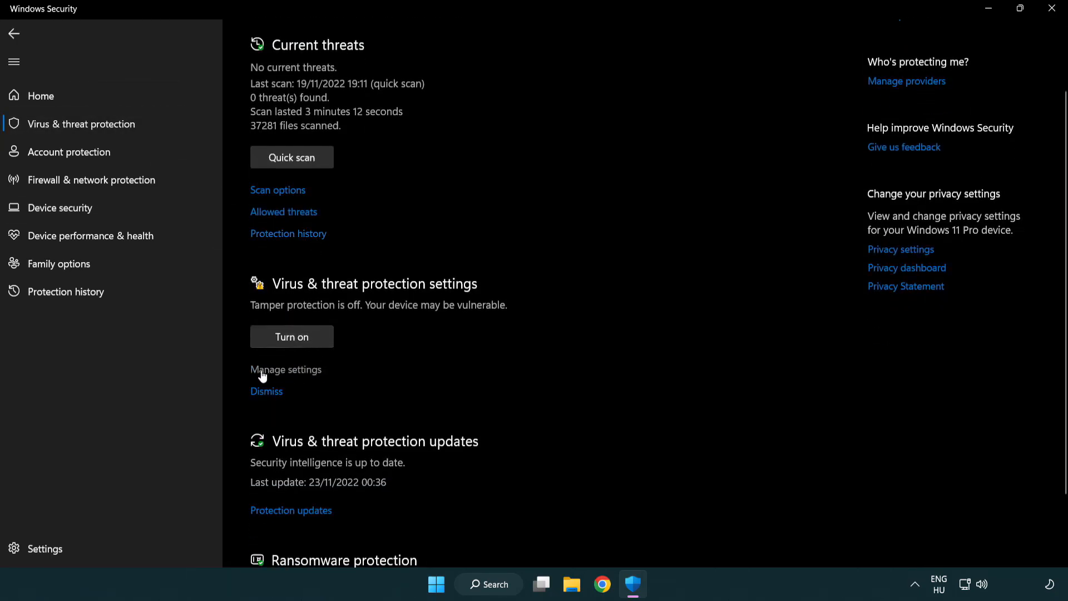
mouse_move(283, 375)
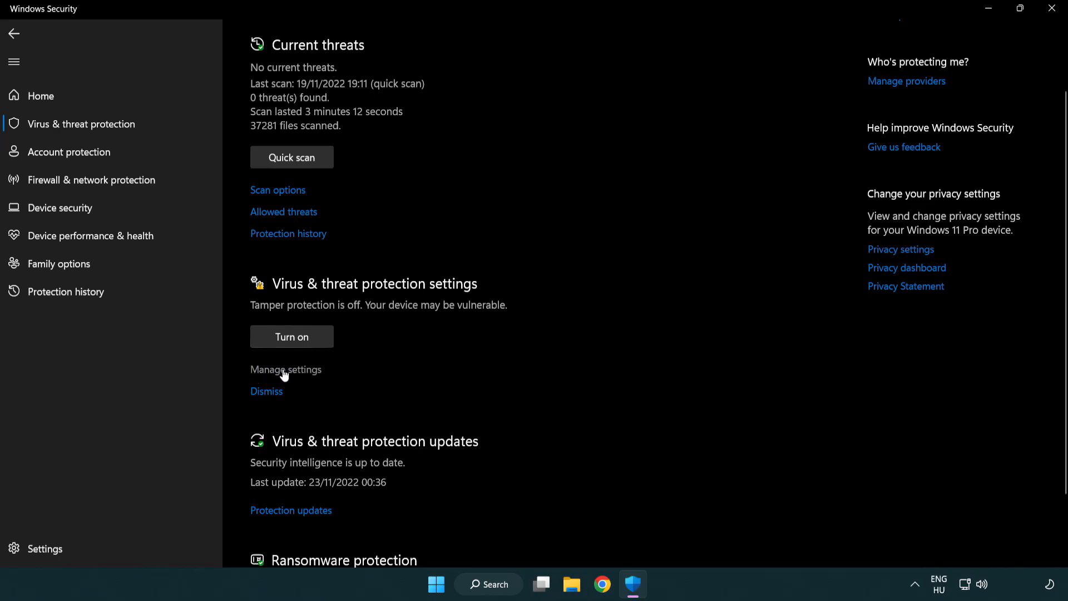
left_click(286, 368)
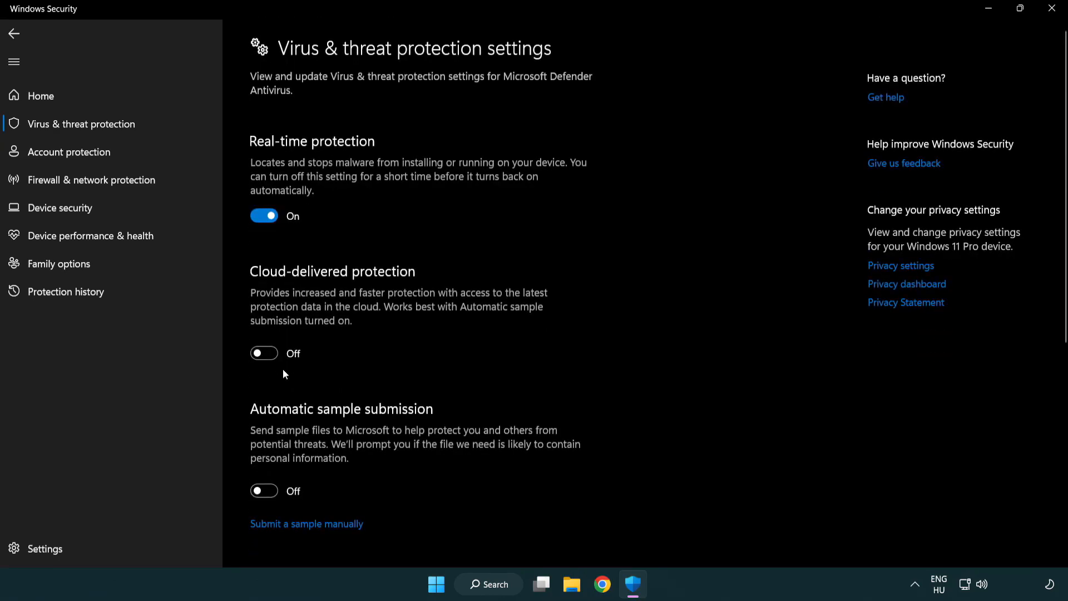
scroll("down", 3)
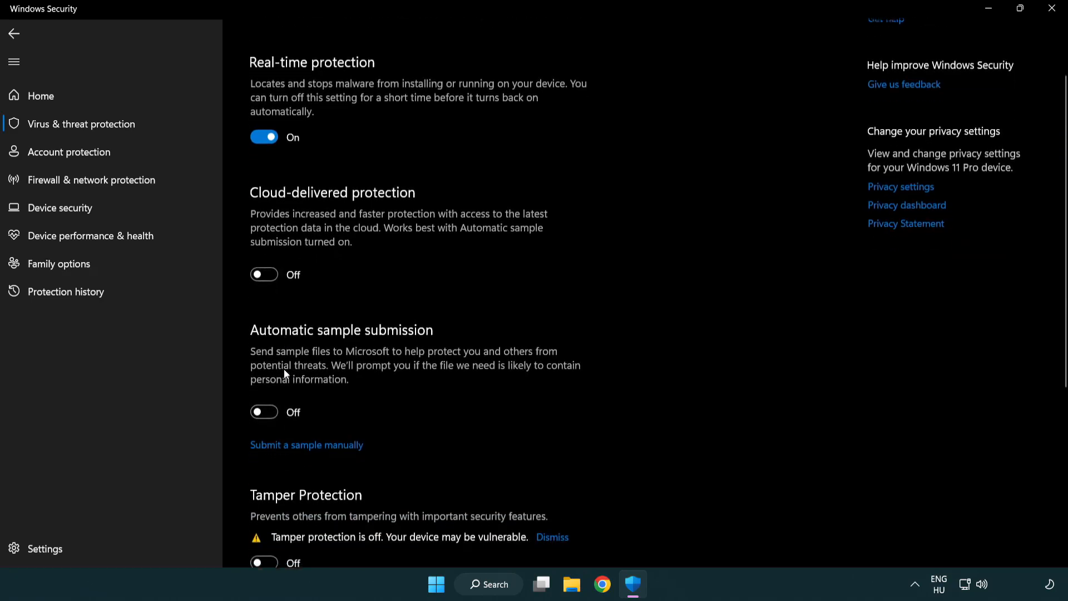
scroll("down", 3)
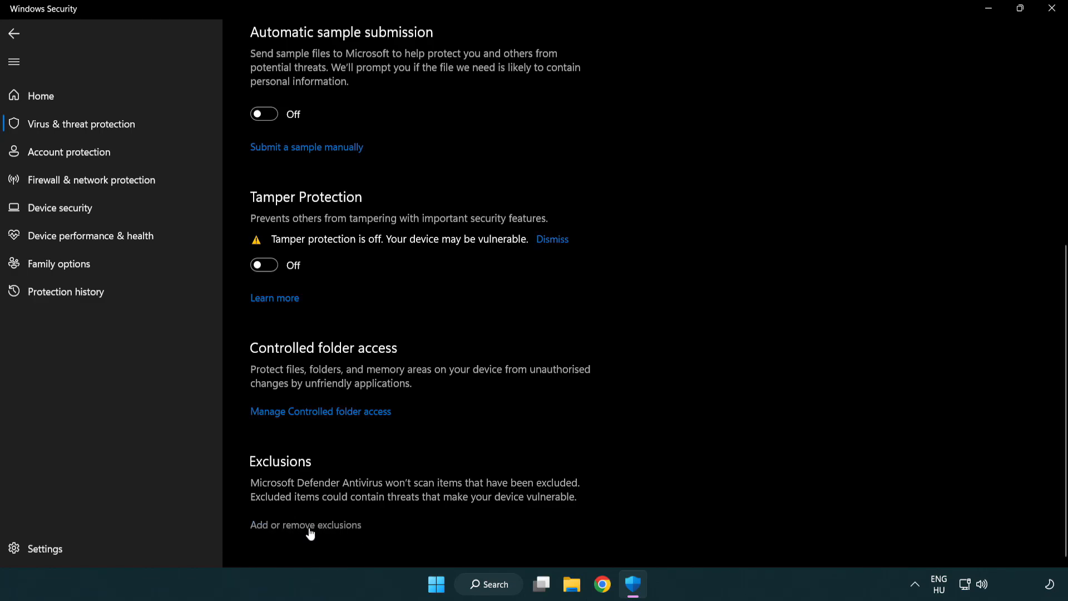
Exclude the NOT WORKING APP shortcut in C:\Program Files (x86), then close Windows Security
left_click(305, 525)
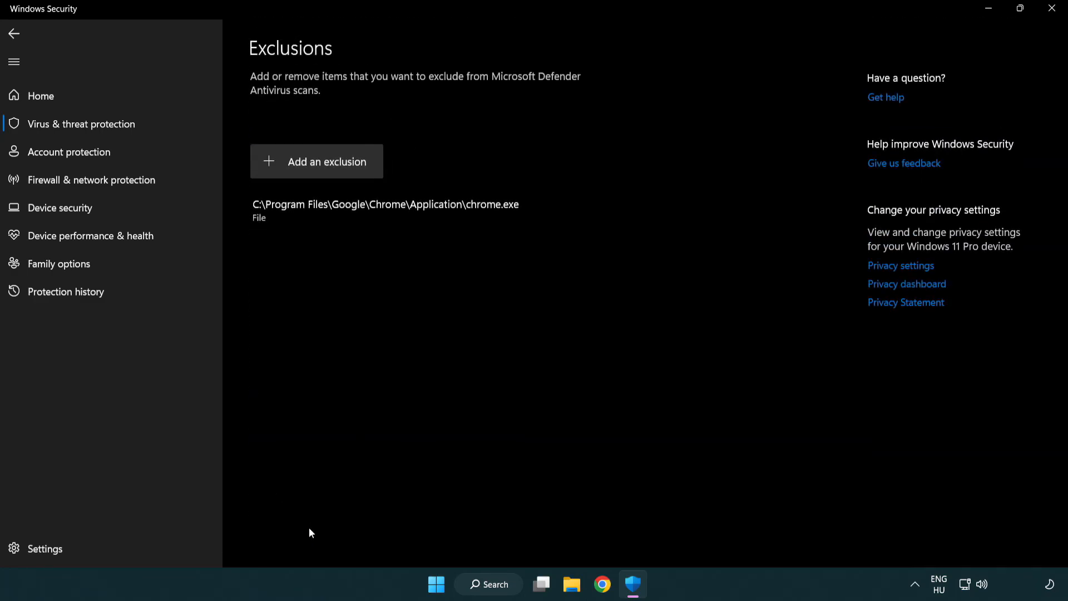
mouse_move(297, 169)
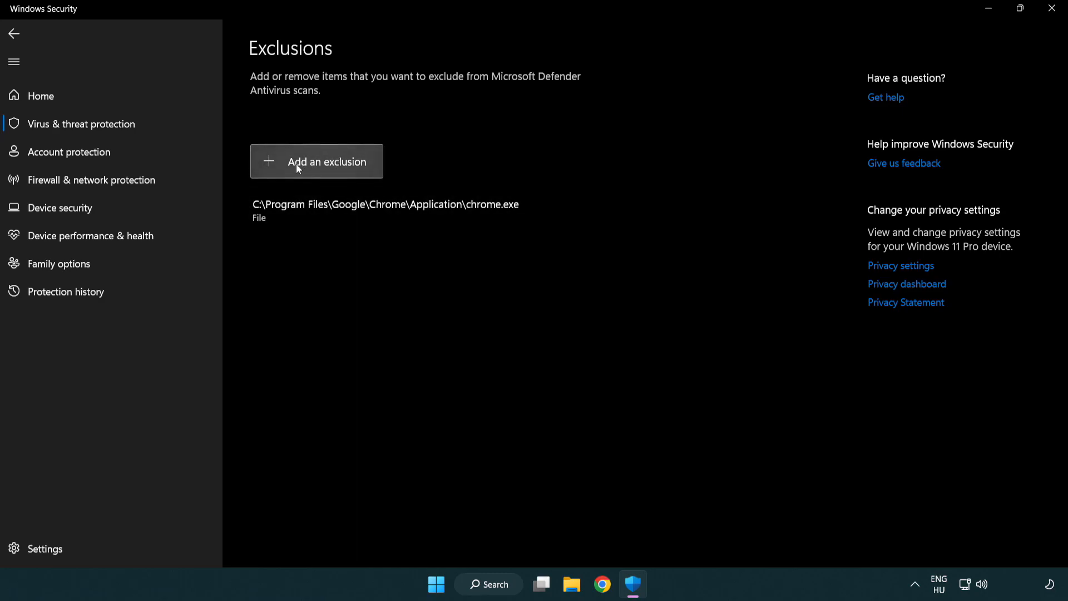
left_click(316, 161)
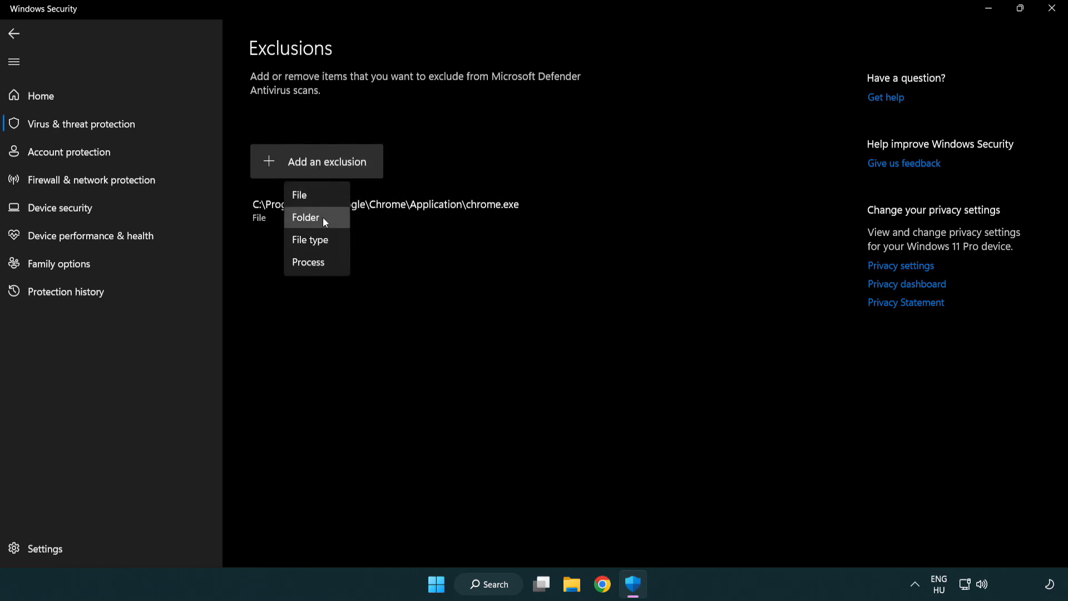
mouse_move(315, 198)
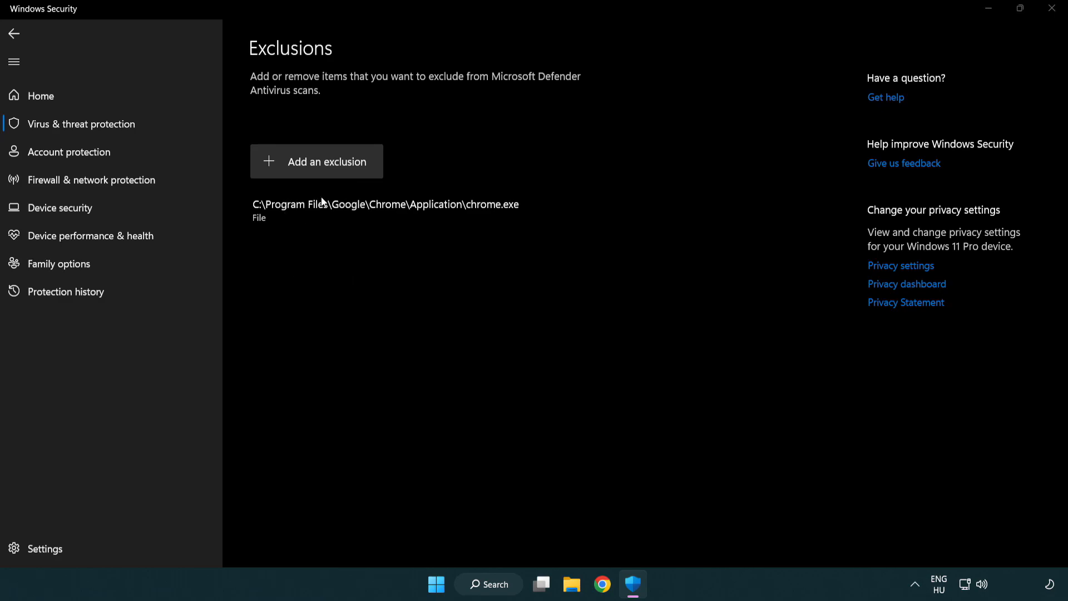
left_click(316, 161)
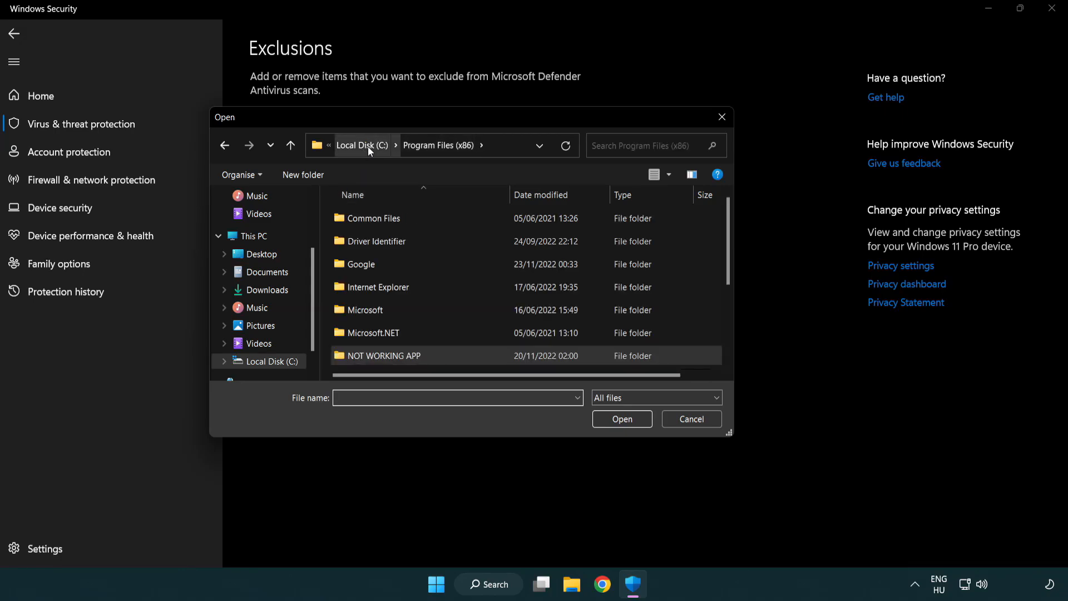
left_click(252, 236)
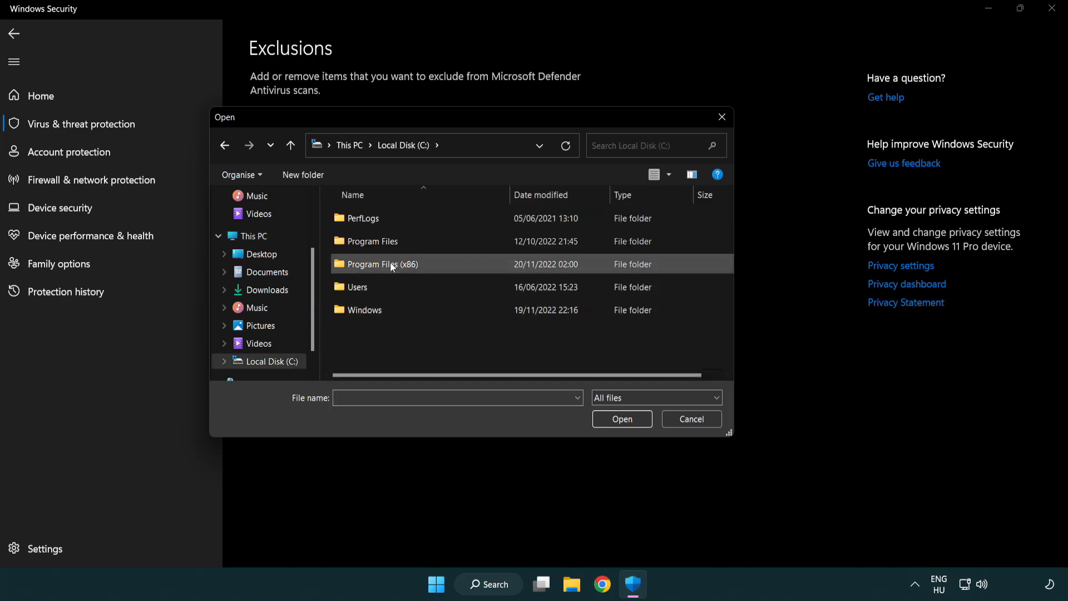
double_click(380, 264)
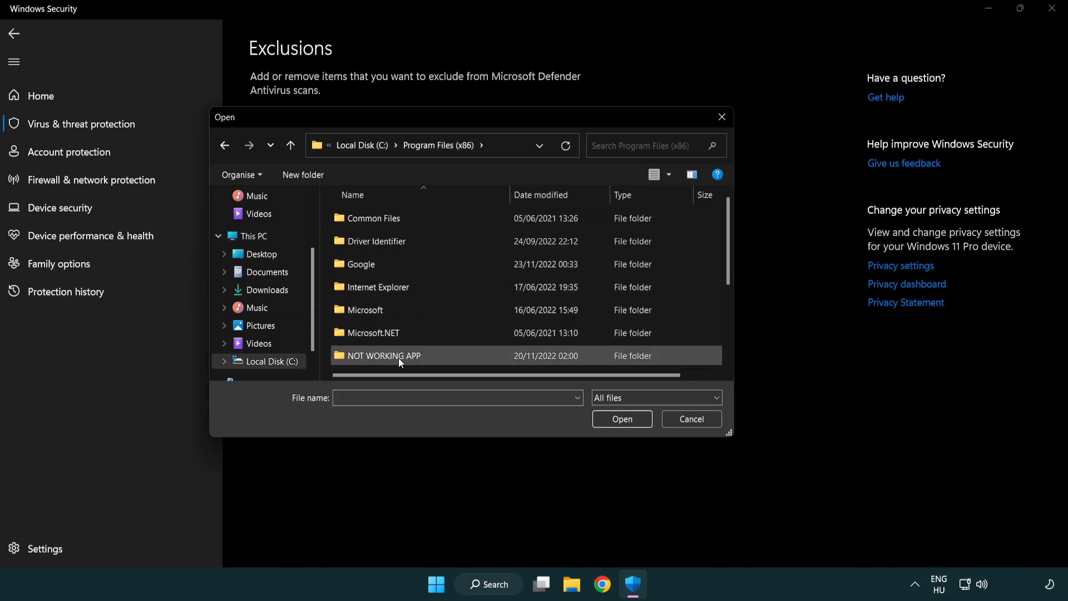
double_click(381, 355)
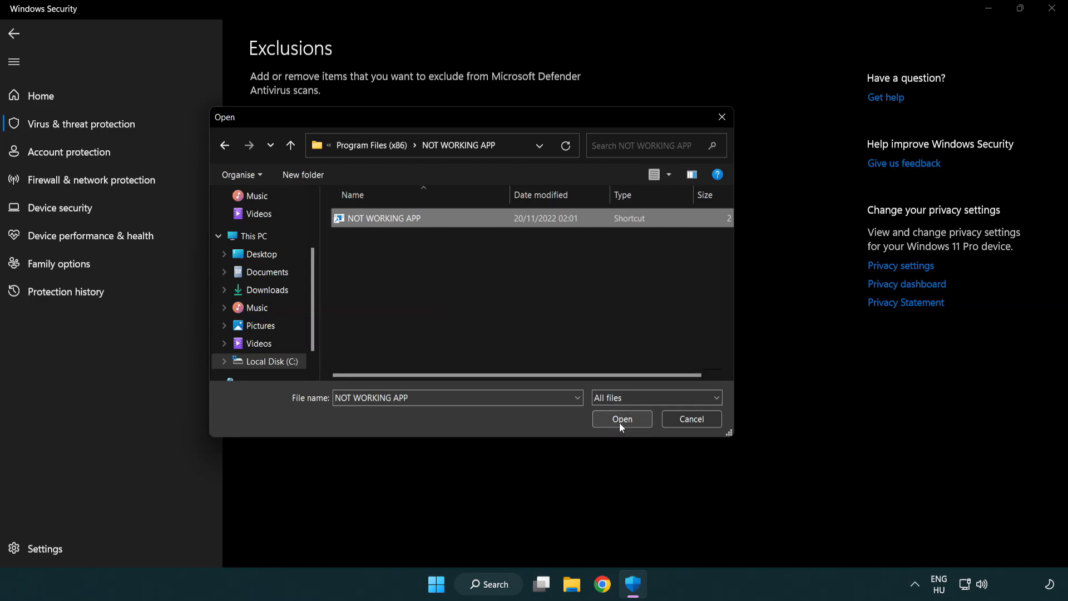
left_click(621, 419)
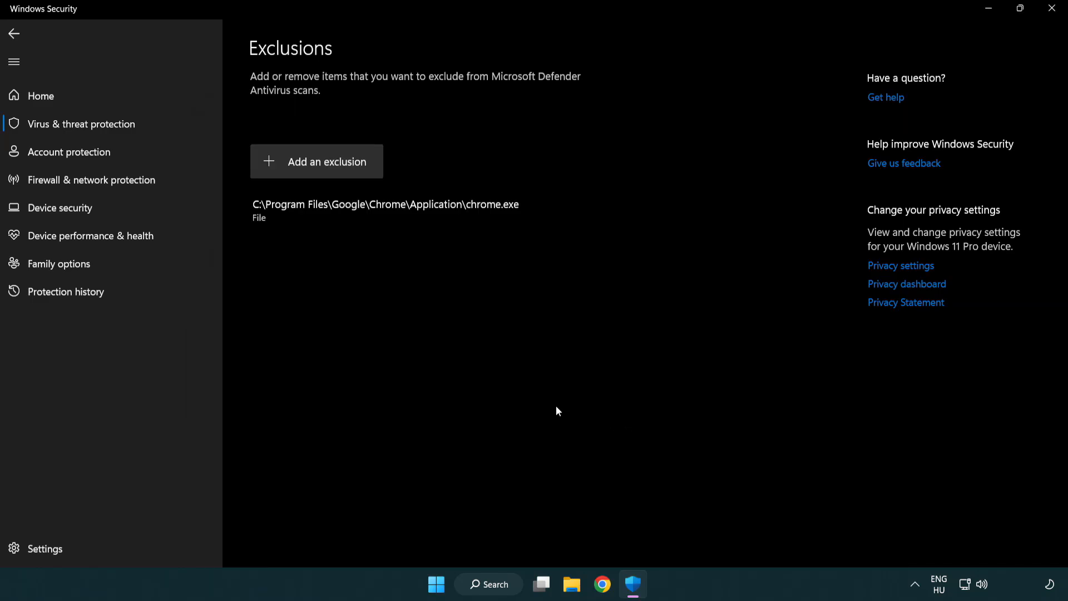
mouse_move(456, 325)
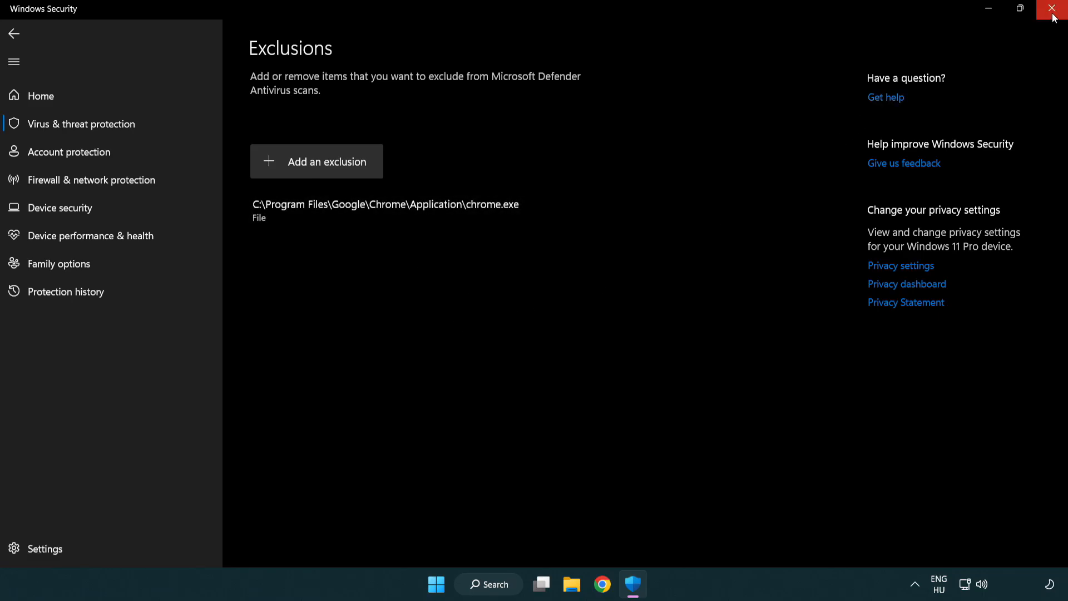
left_click(1054, 9)
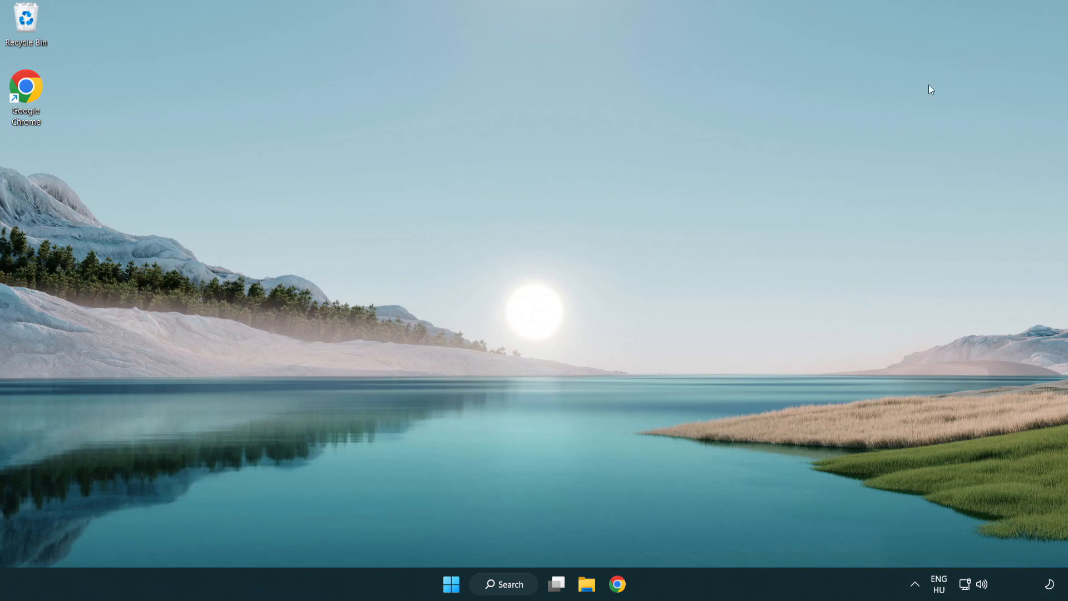
Show the Start menu's power options with Restart available
left_click(450, 583)
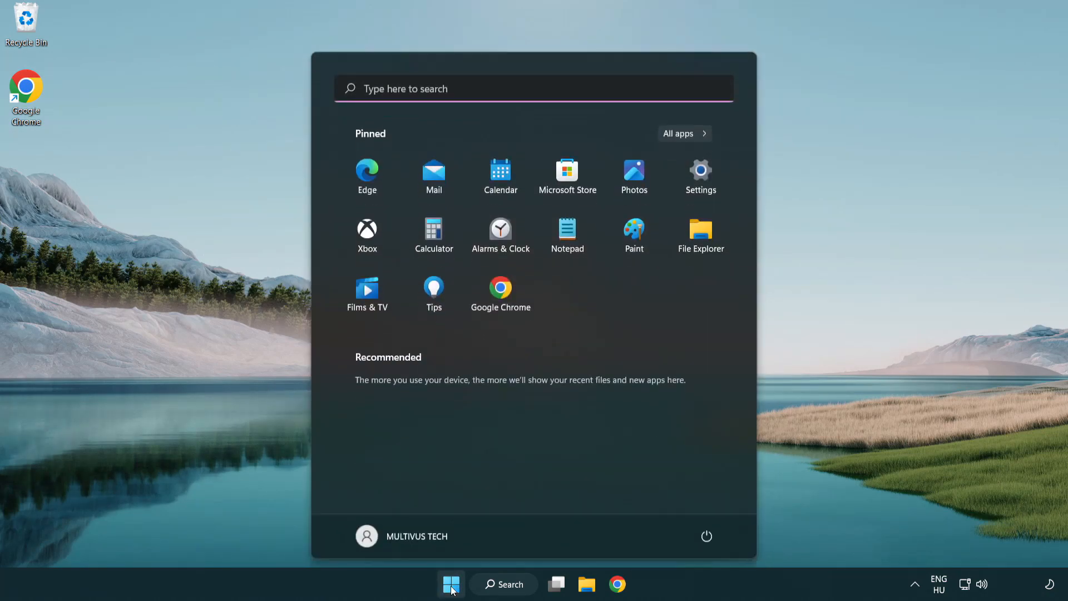
left_click(706, 537)
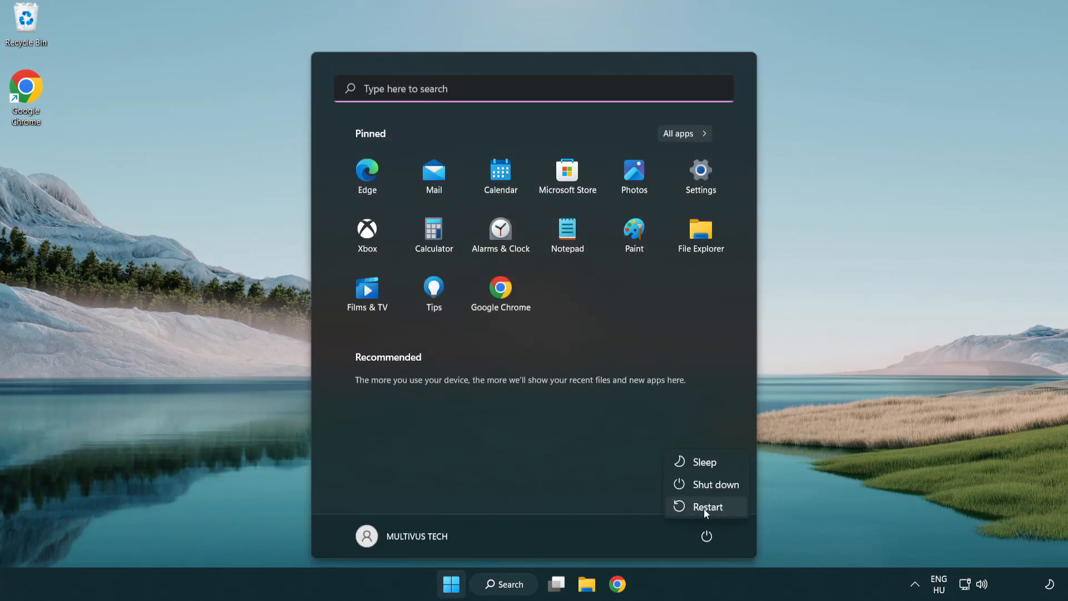
mouse_move(708, 507)
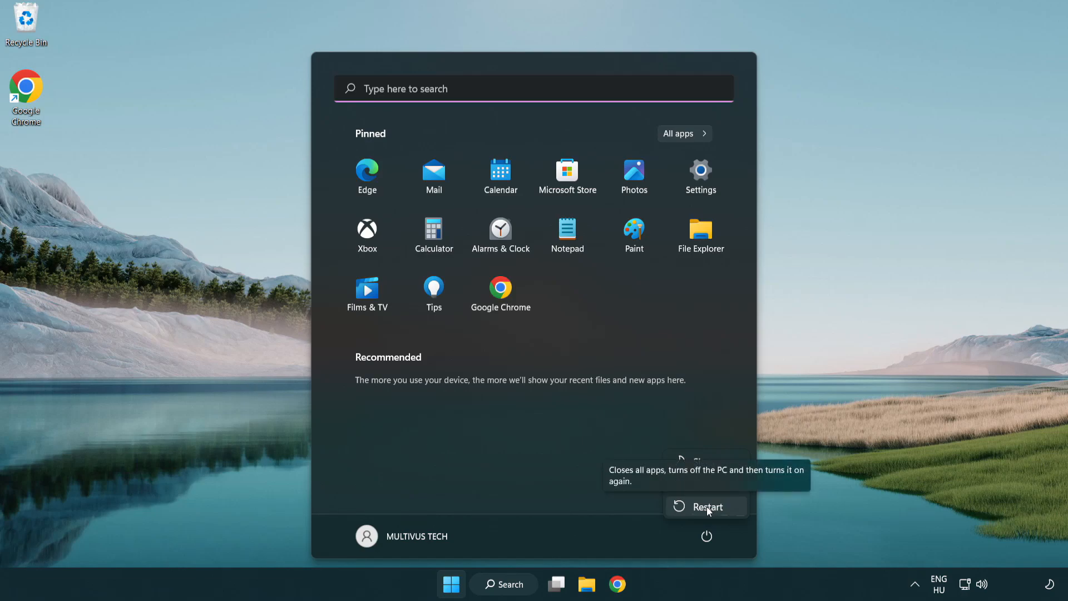